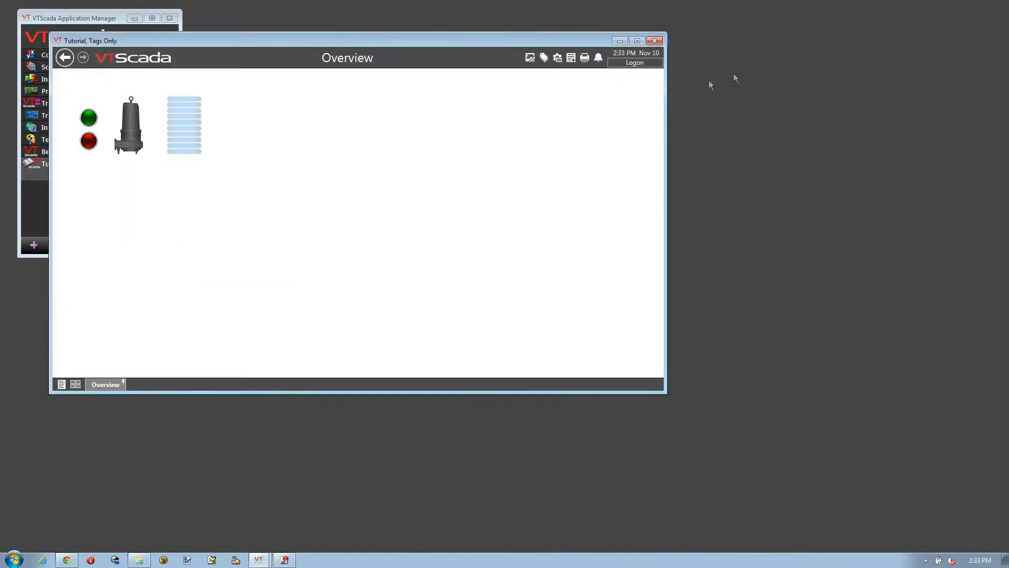
mouse_move(557, 57)
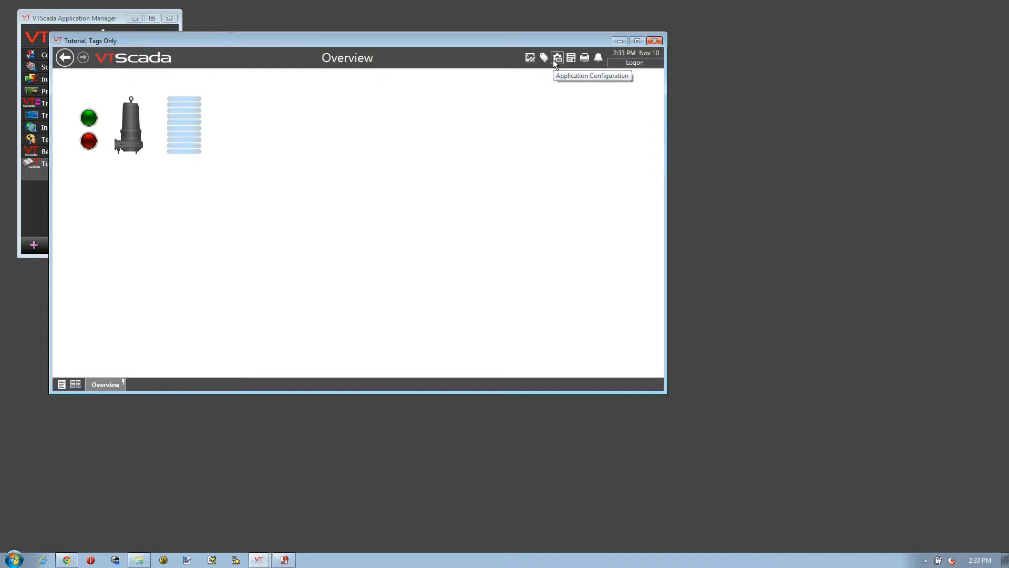
- Open Application Configuration for the Tutorial, Tags Only application from the title bar
left_click(557, 57)
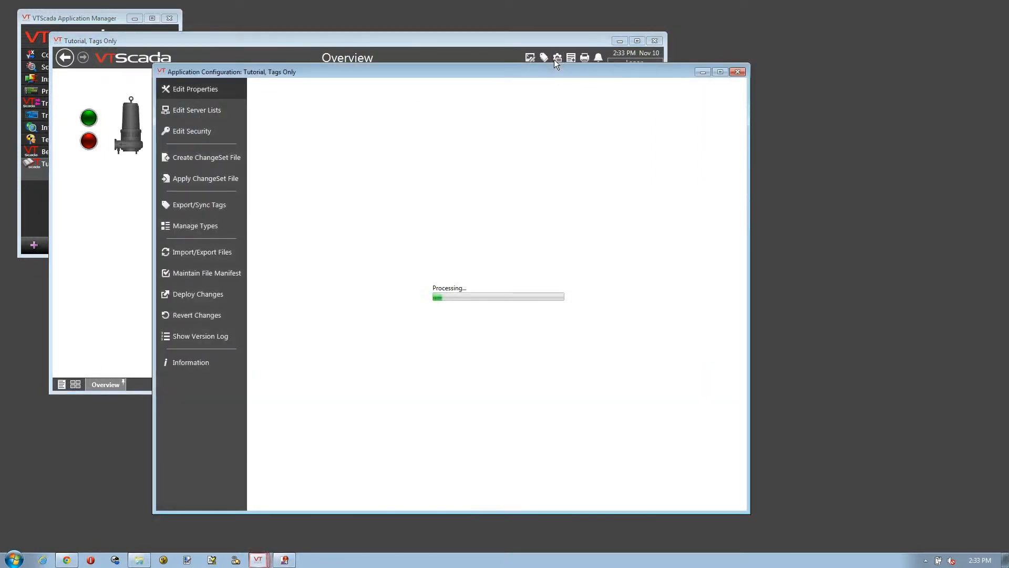
- Show the Edit Properties page with the application's Display settings
left_click(195, 89)
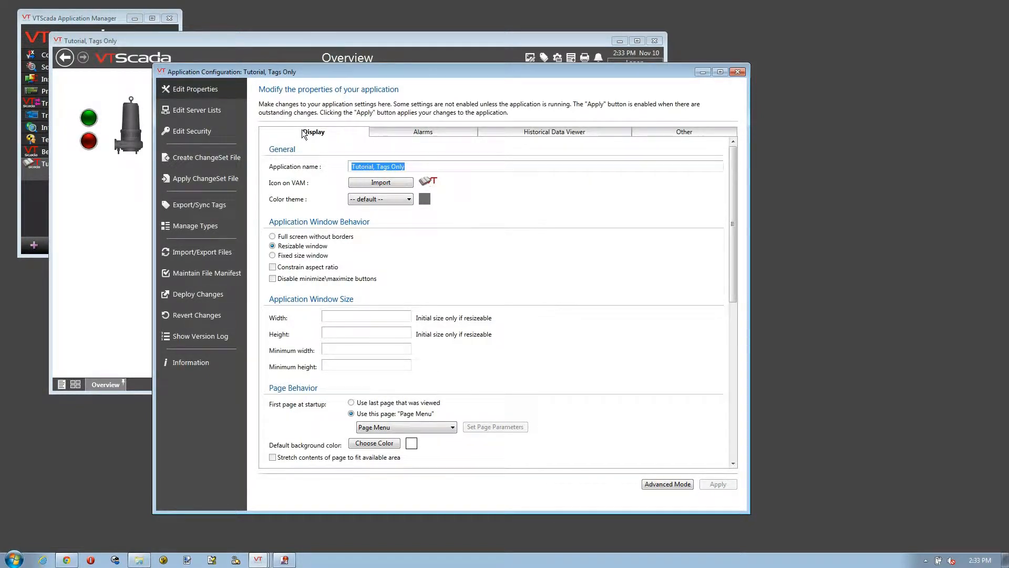
mouse_move(321, 135)
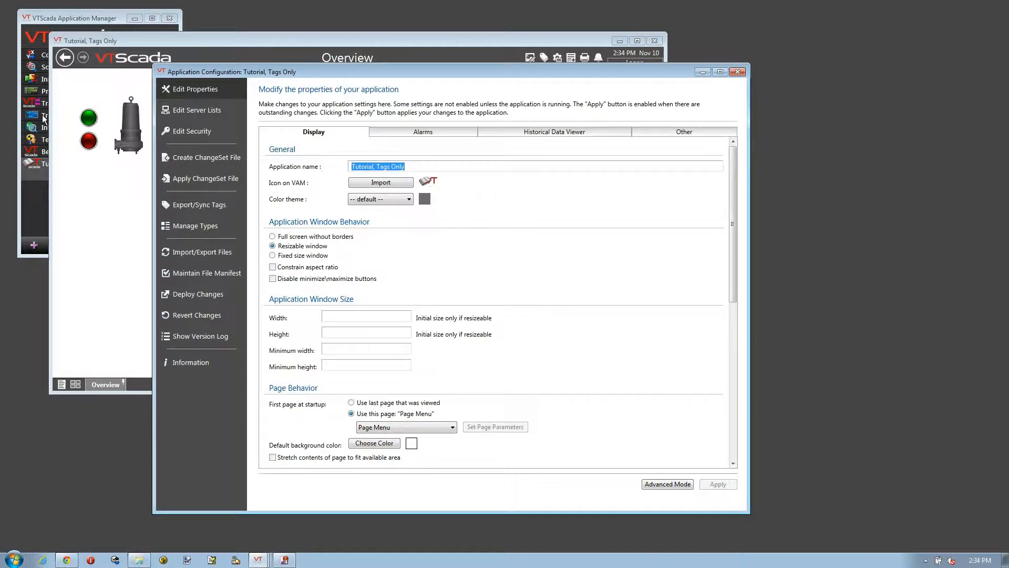
mouse_move(207, 212)
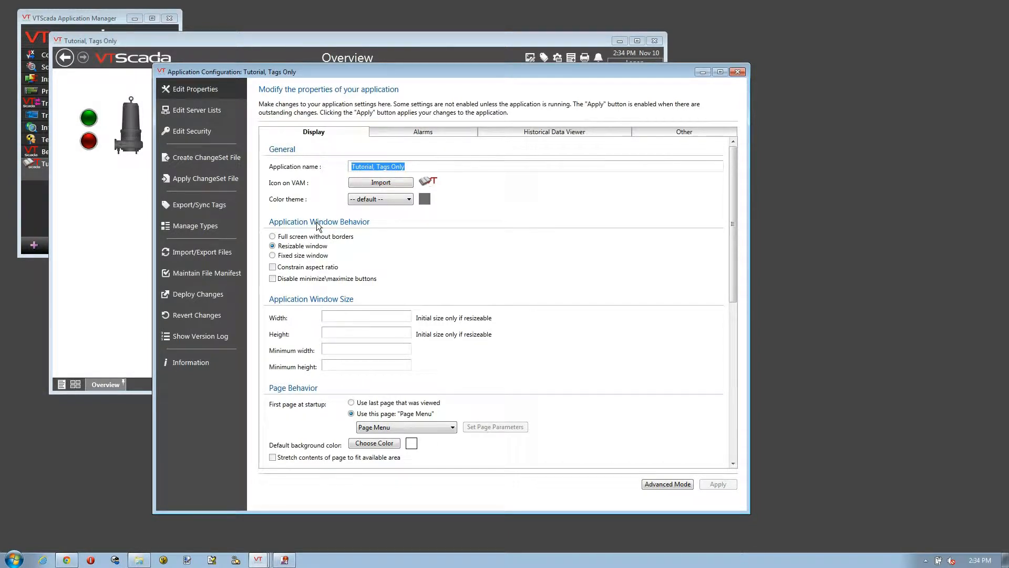
mouse_move(314, 245)
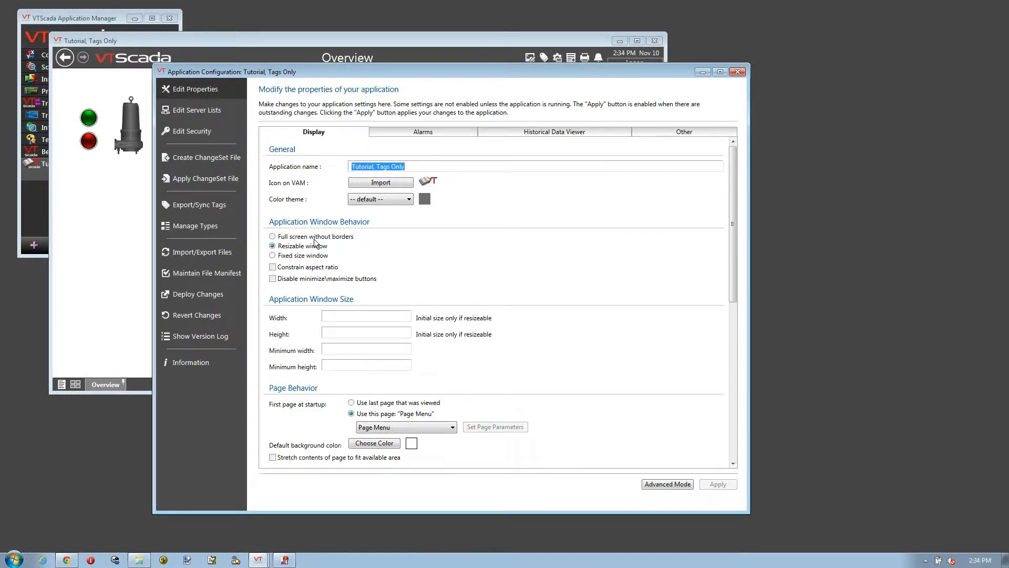
mouse_move(305, 251)
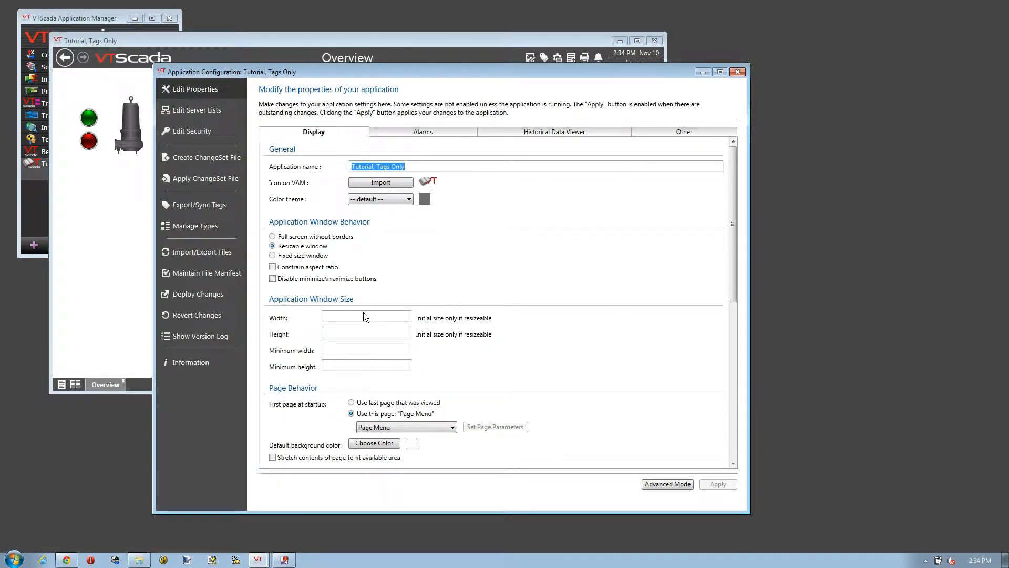
mouse_move(370, 316)
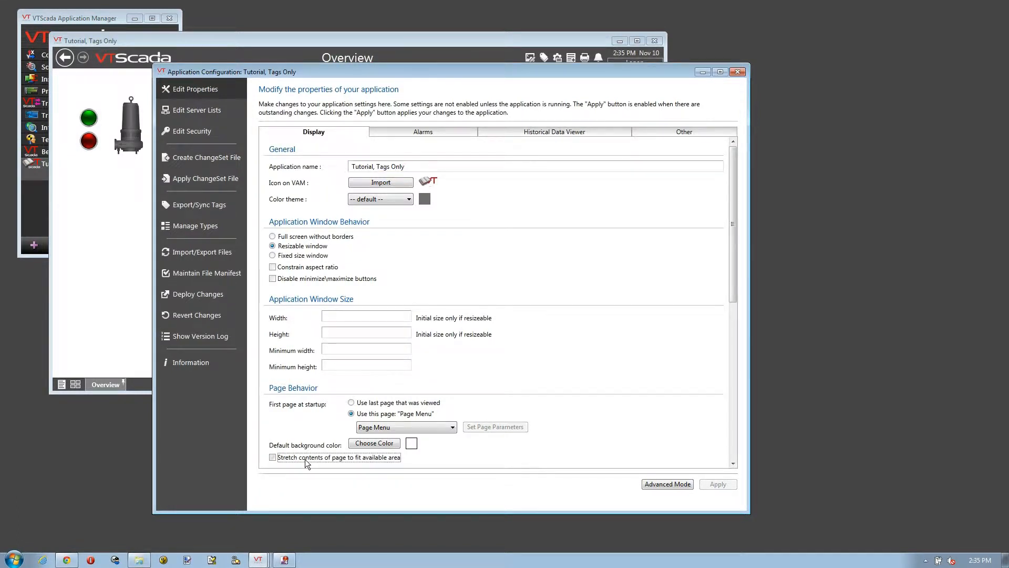
- Enable 'Stretch contents of page to fit available area', scroll down, then disable it again
left_click(272, 456)
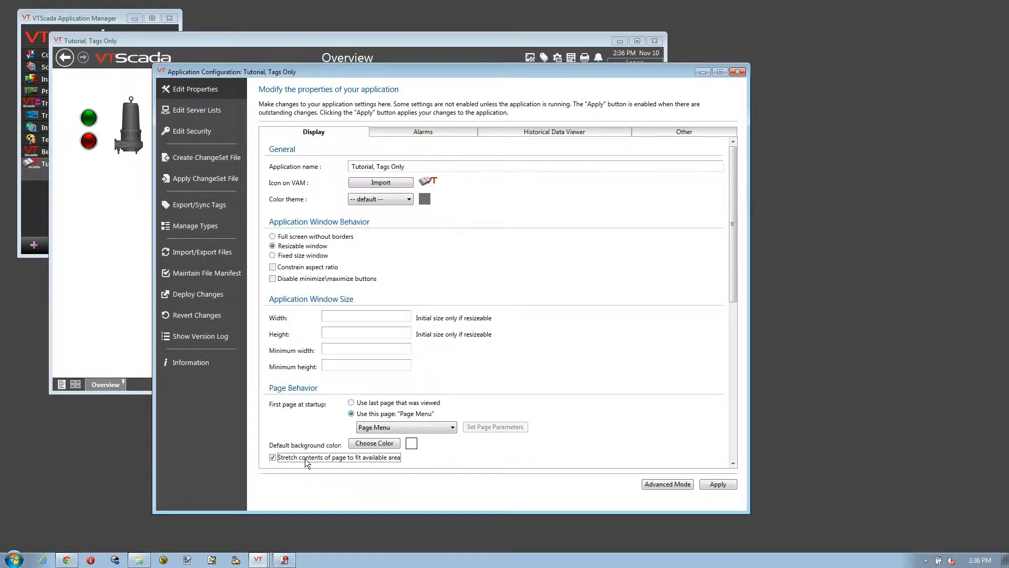
mouse_move(335, 452)
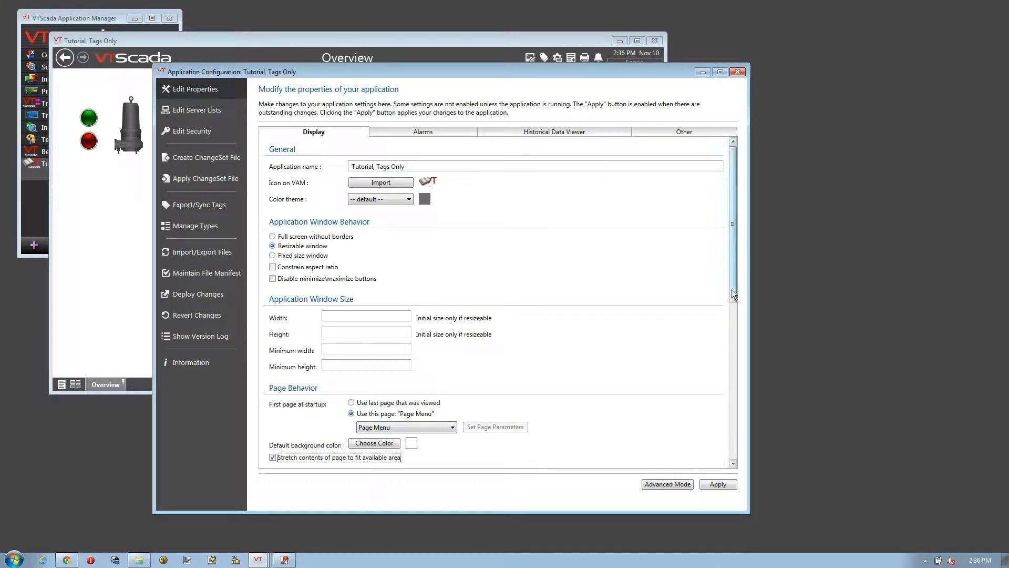
scroll("down", 3)
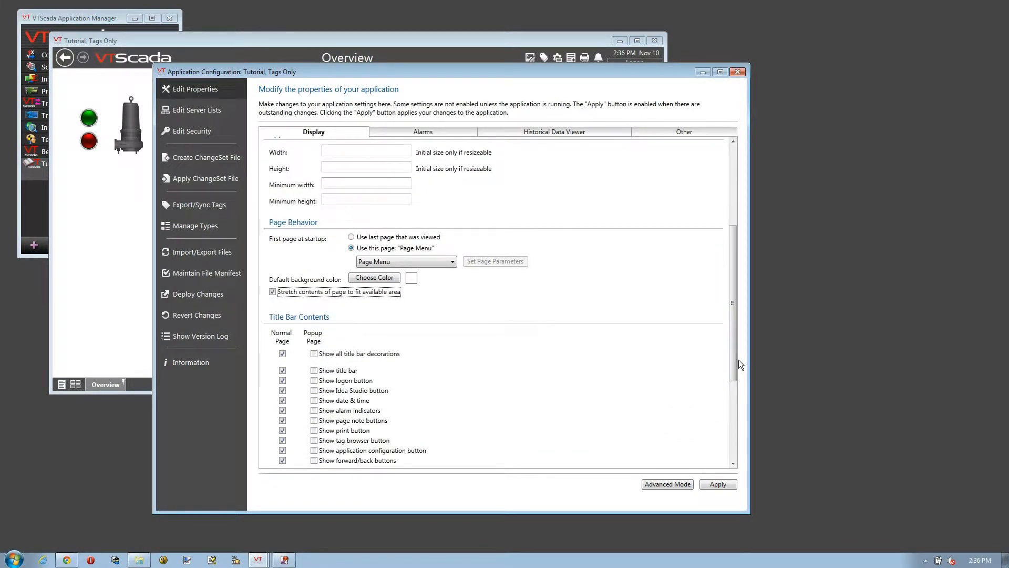
mouse_move(777, 365)
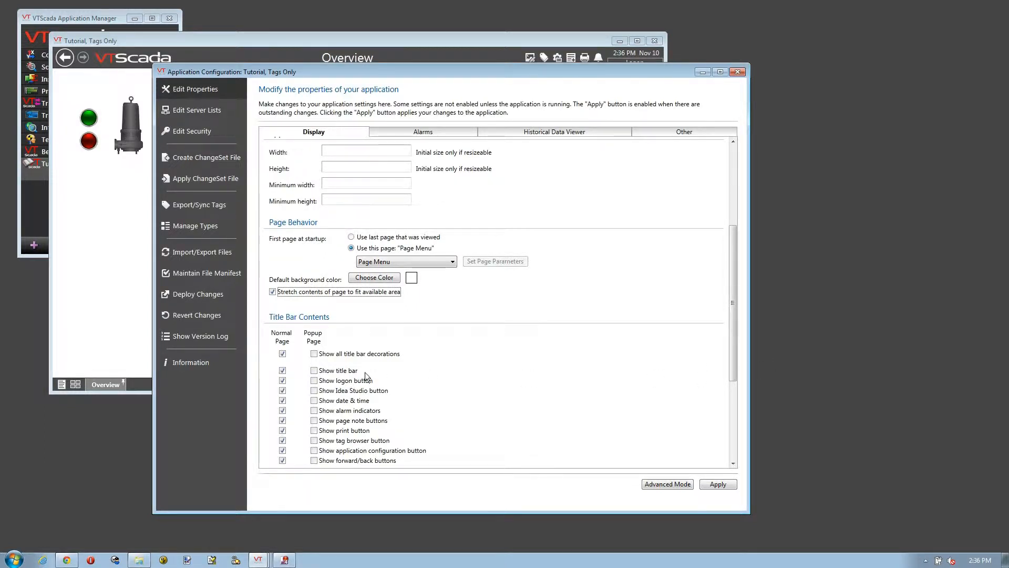
mouse_move(732, 210)
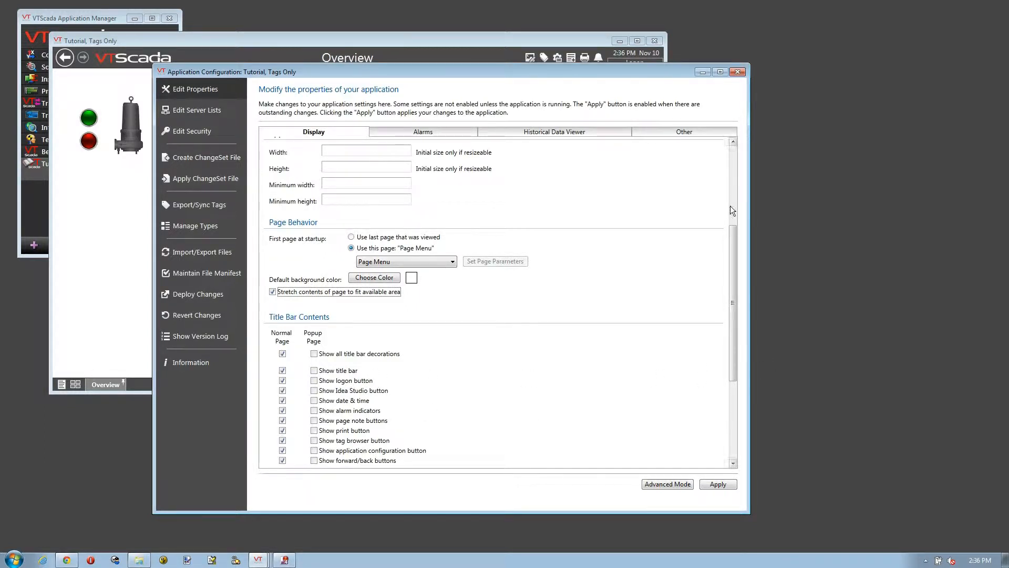
left_click(272, 292)
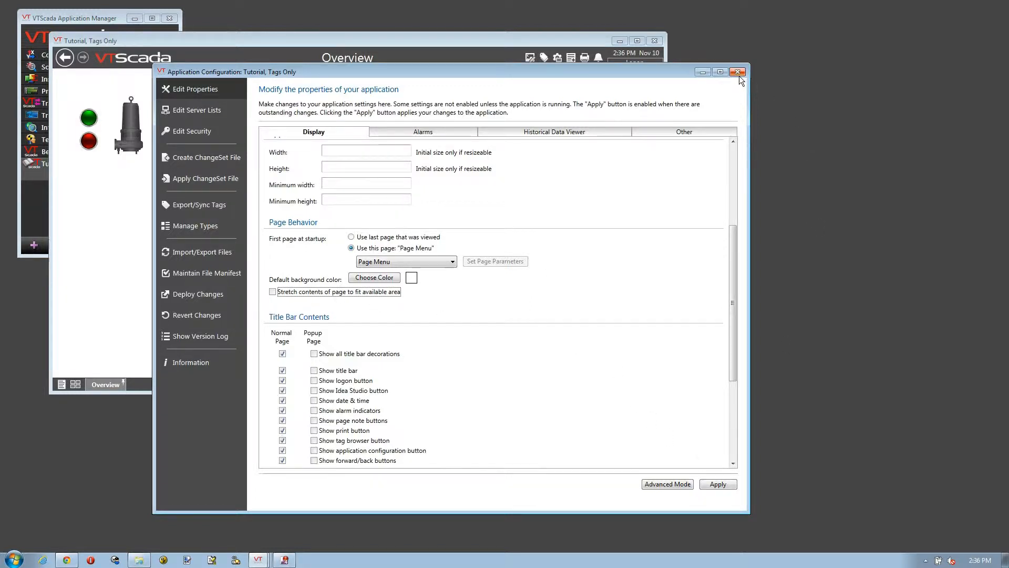
- Close the Application Configuration window
left_click(737, 71)
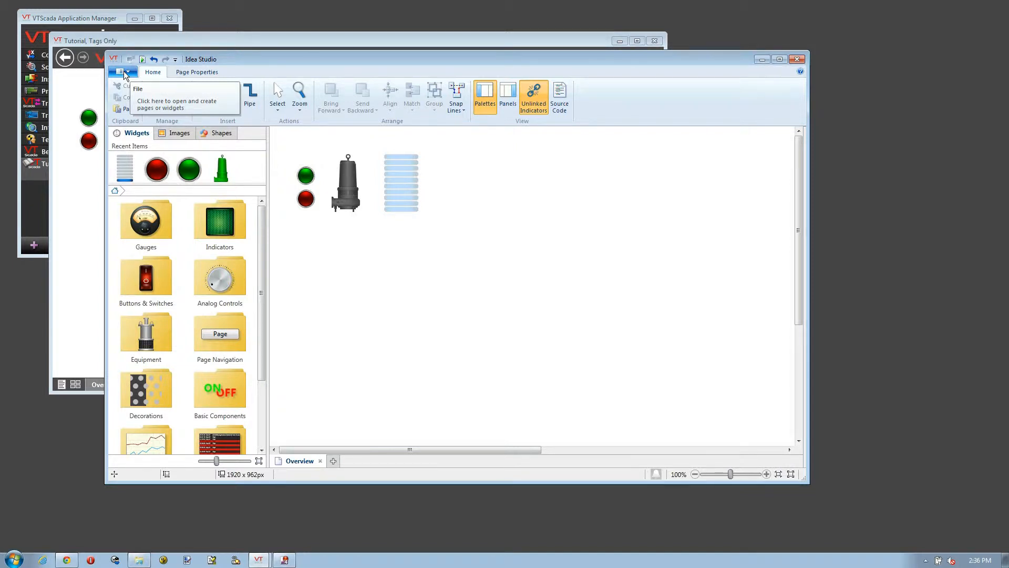
- Show the File > New submenu with Page, Popup Page and Widget choices
left_click(121, 71)
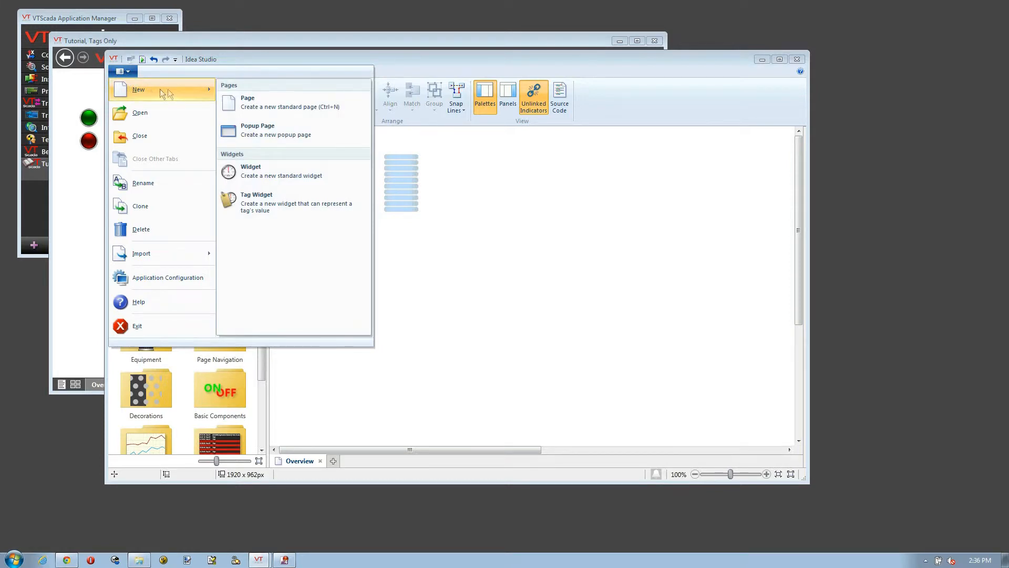
mouse_move(257, 108)
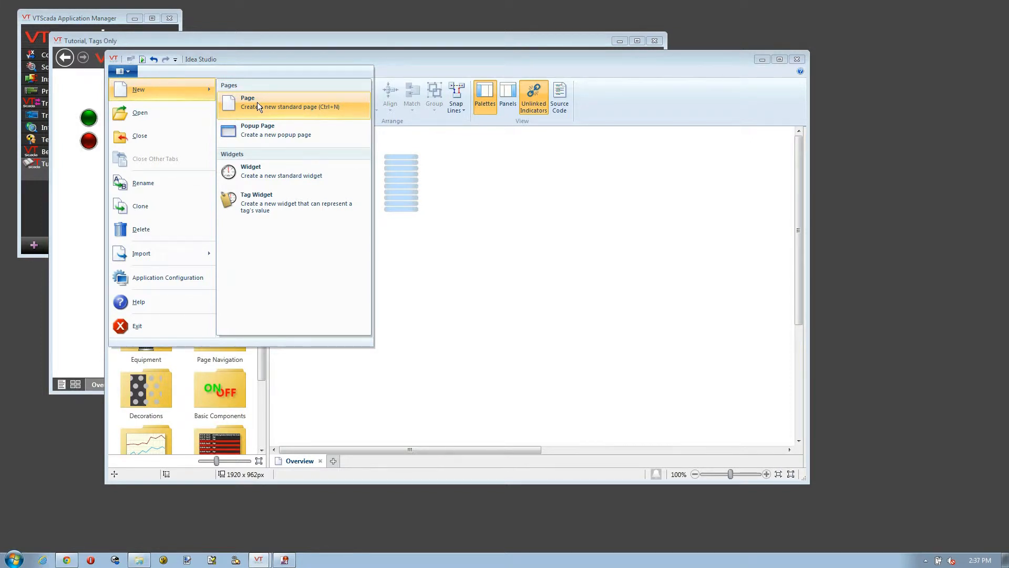
mouse_move(259, 136)
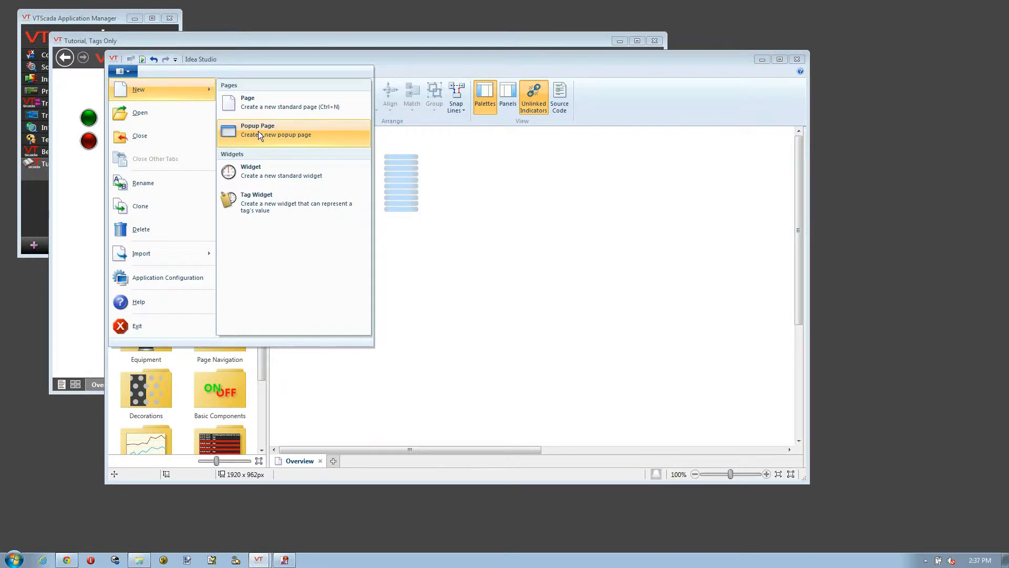
mouse_move(277, 113)
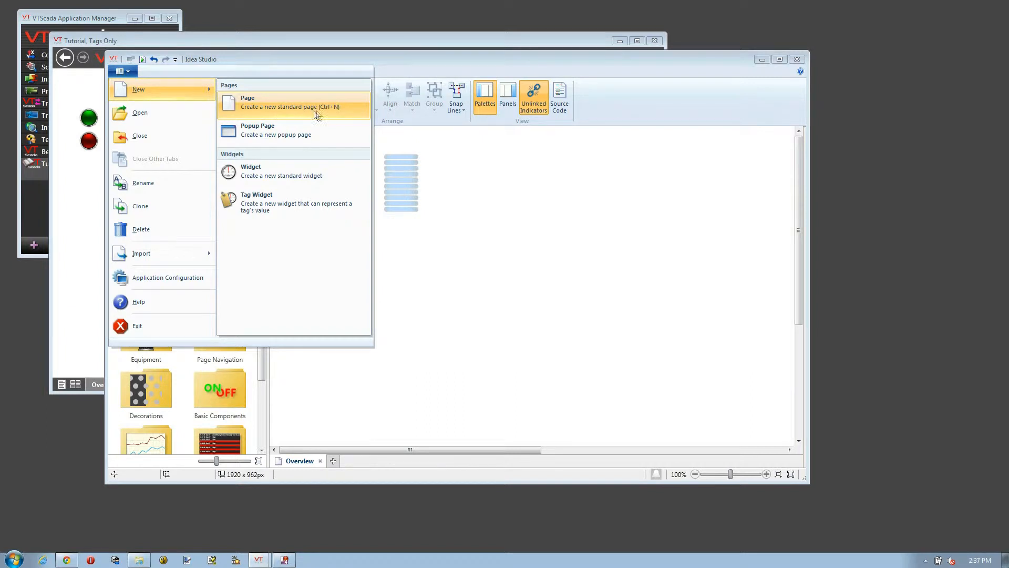
mouse_move(327, 115)
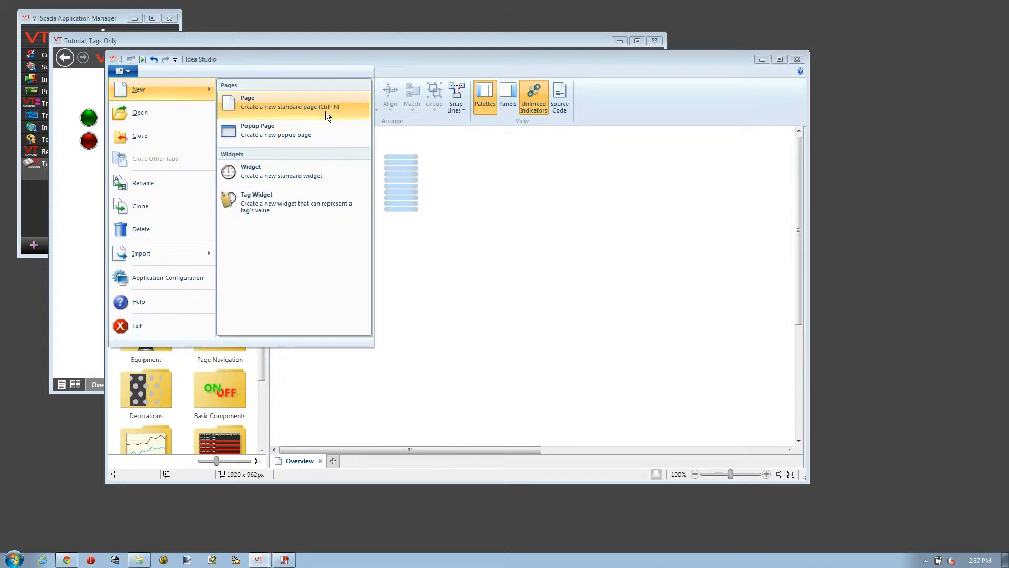
- Create a new standard page titled 'Page 1' and add it to the page menu
left_click(247, 103)
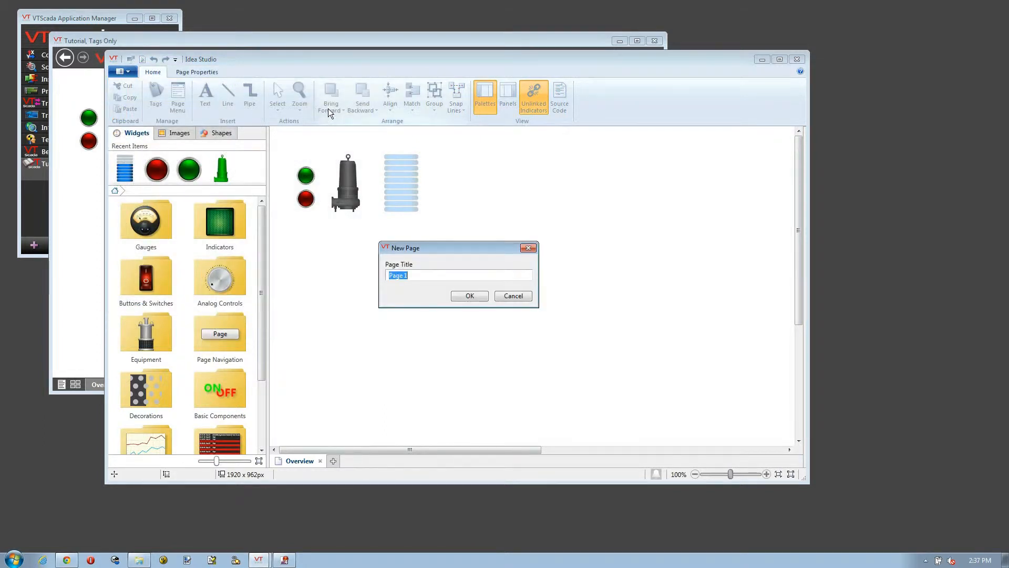
mouse_move(399, 264)
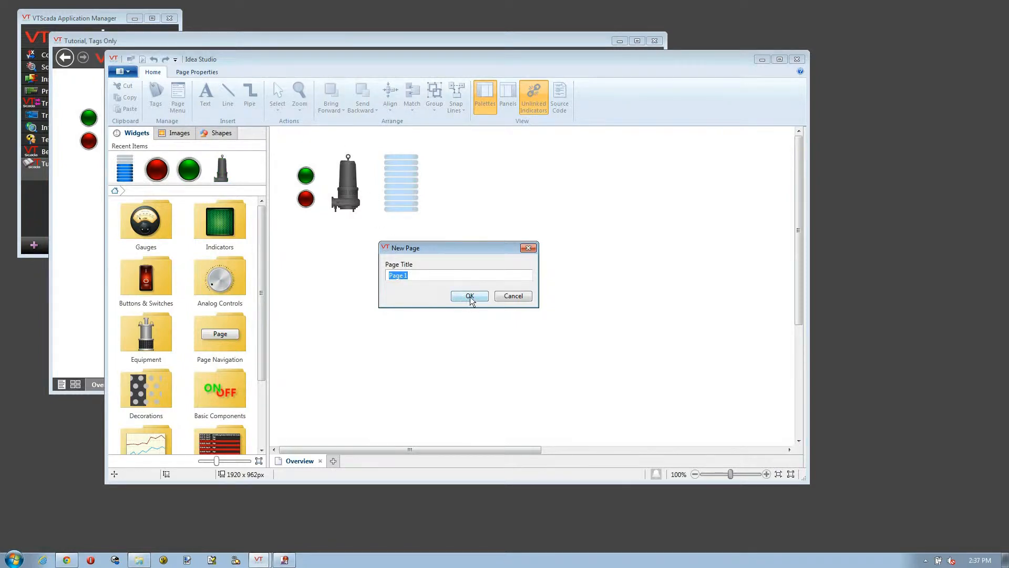
left_click(469, 296)
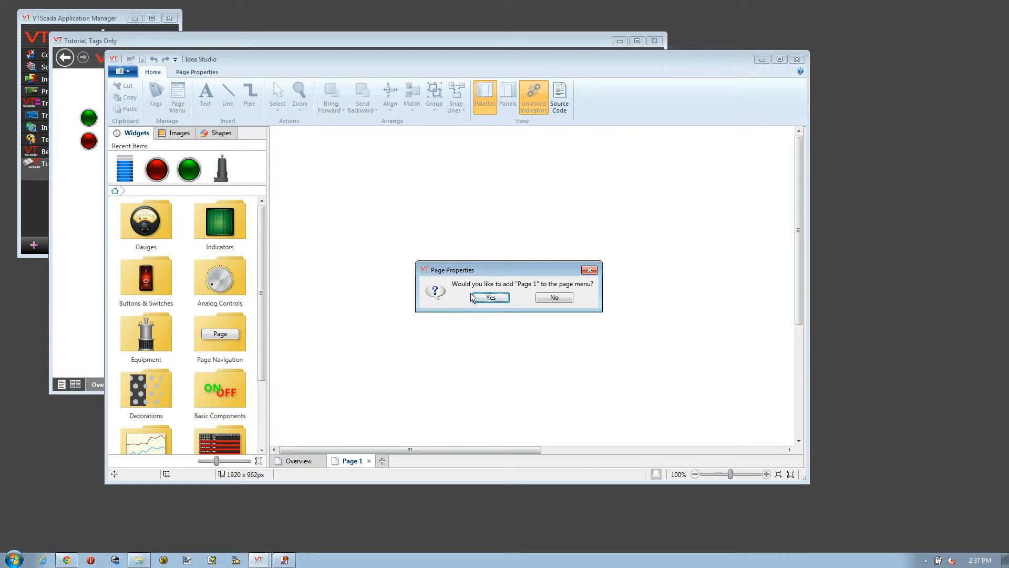
left_click(491, 297)
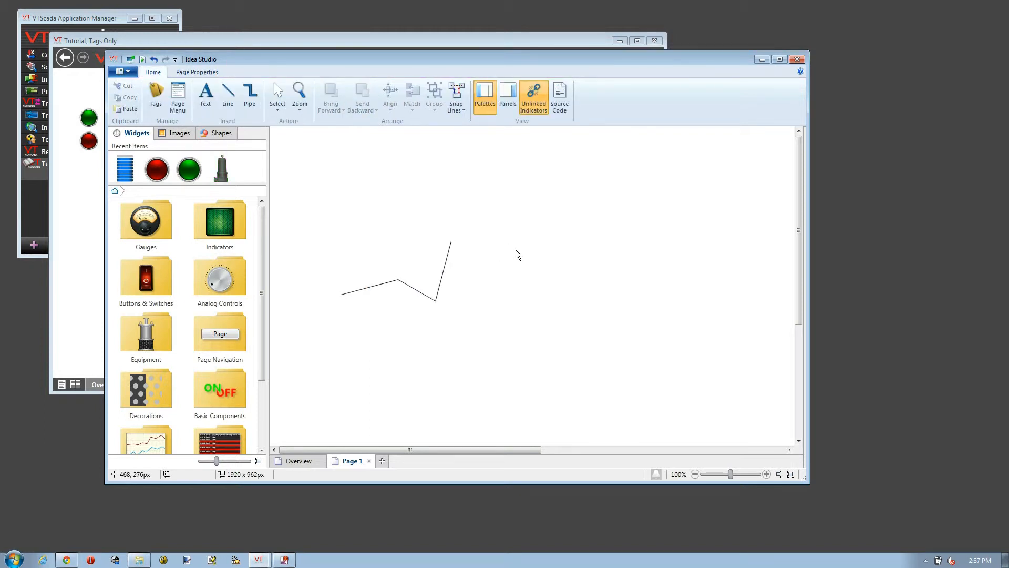
mouse_move(521, 274)
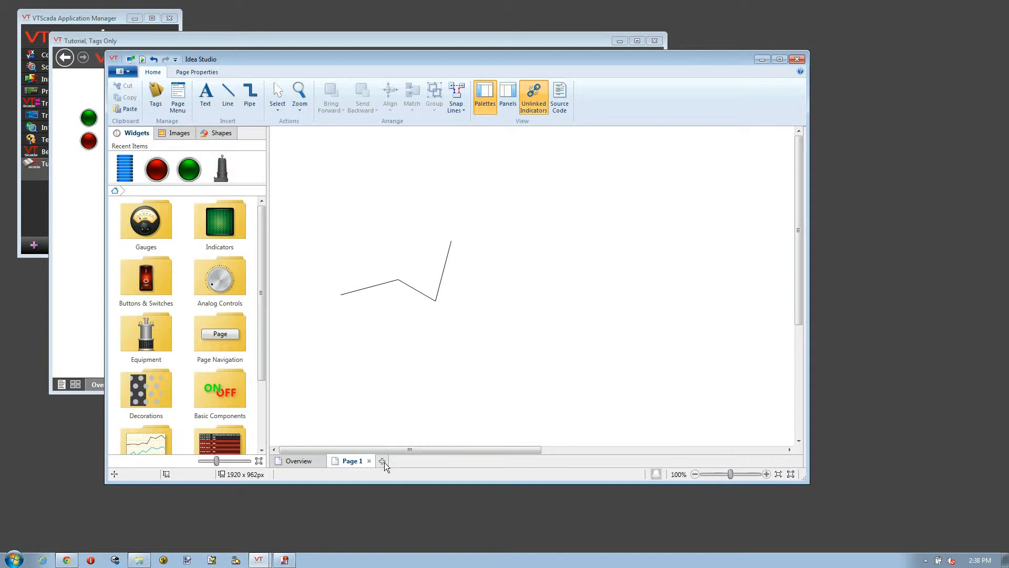
- Create a popup page titled 'Page 2' and add it to the page menu
left_click(383, 461)
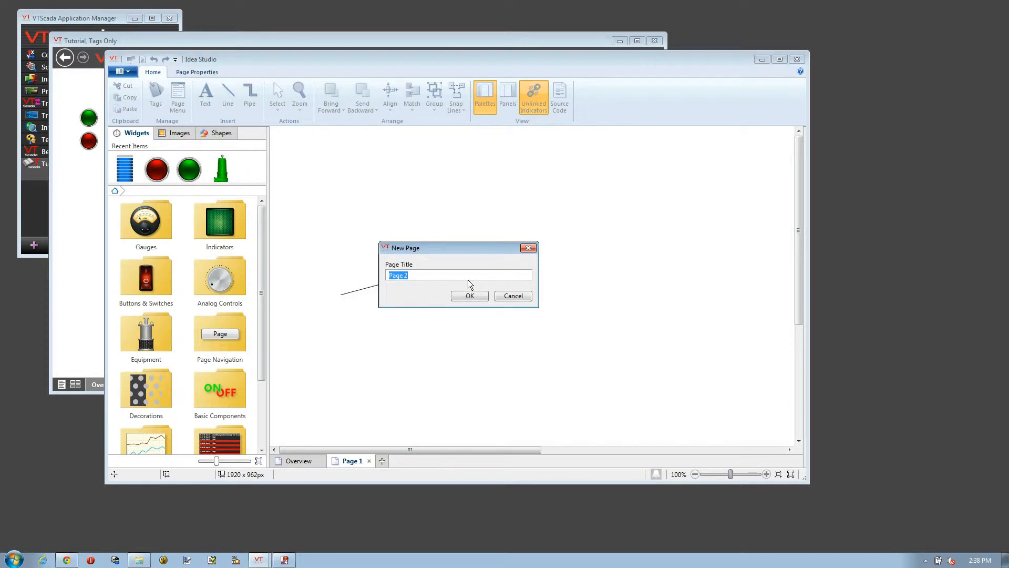
left_click(469, 296)
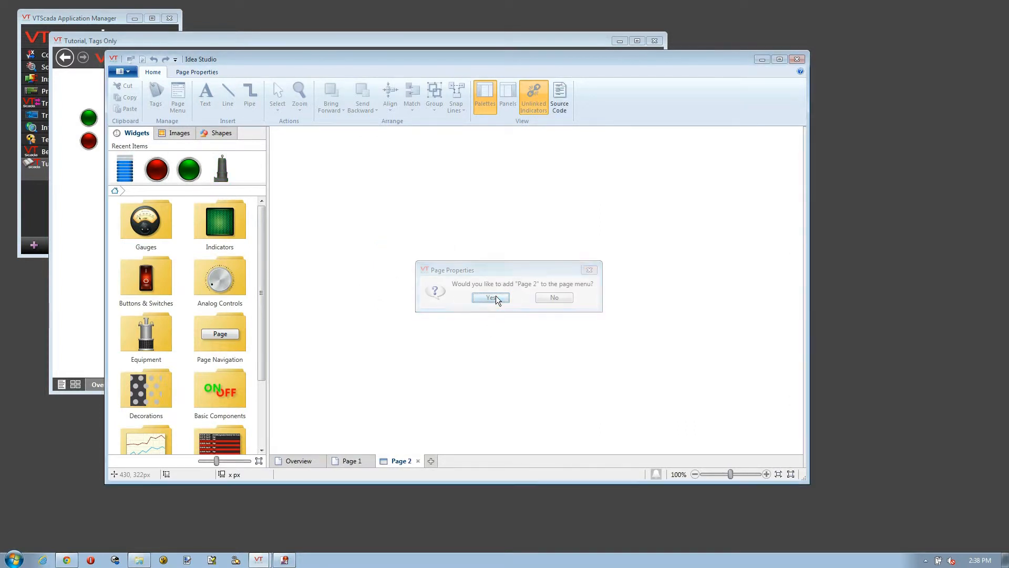
left_click(491, 298)
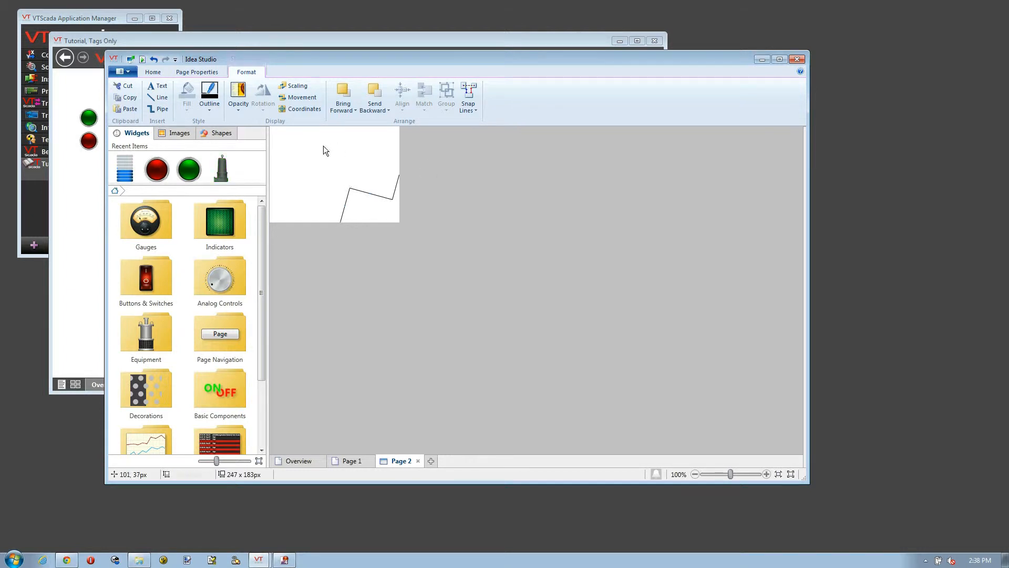
- Set Page 2's page size to width 300 and height 200 pixels
left_click(197, 71)
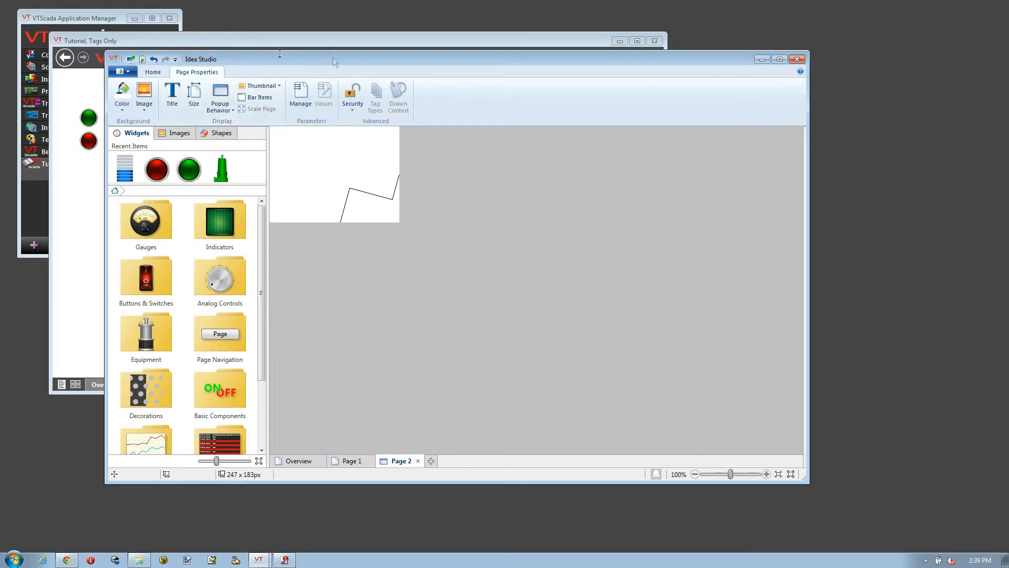
mouse_move(378, 258)
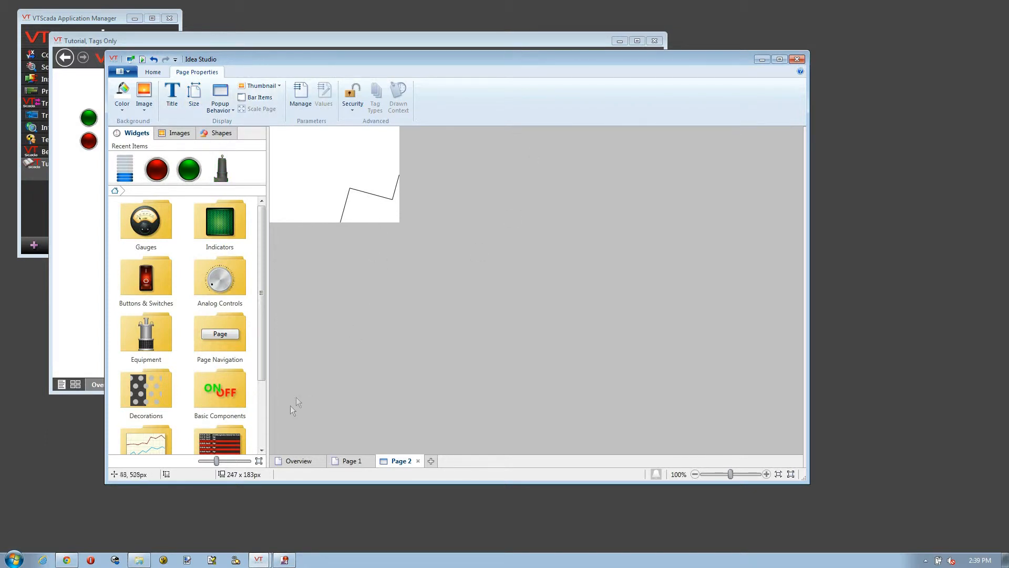
mouse_move(237, 480)
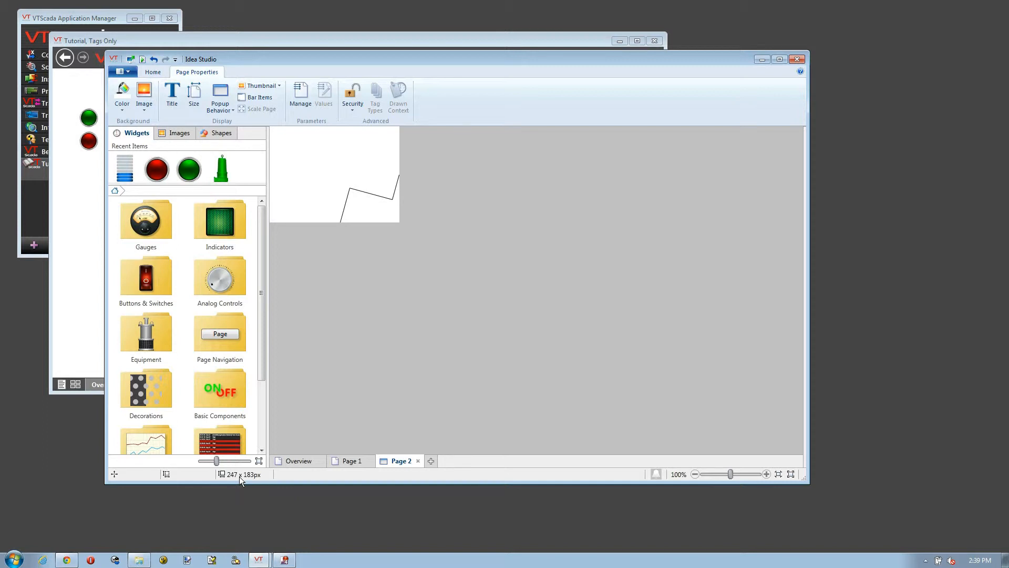
mouse_move(252, 477)
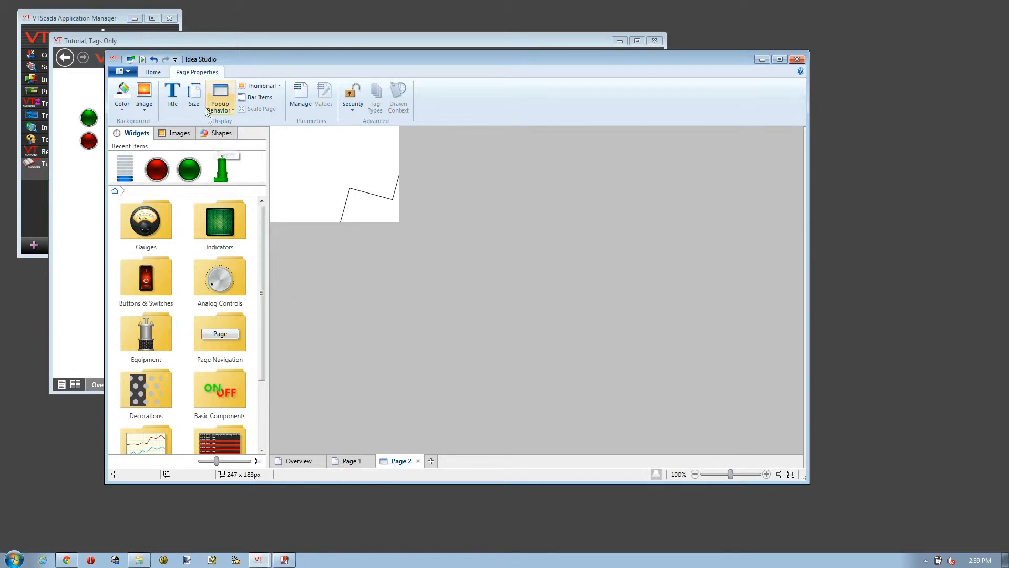
left_click(193, 95)
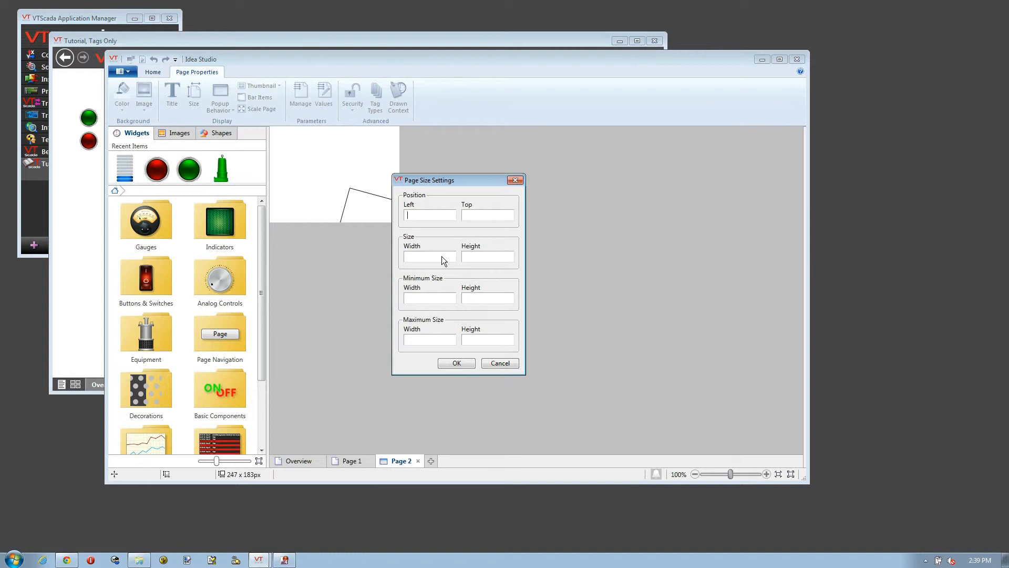
type("300")
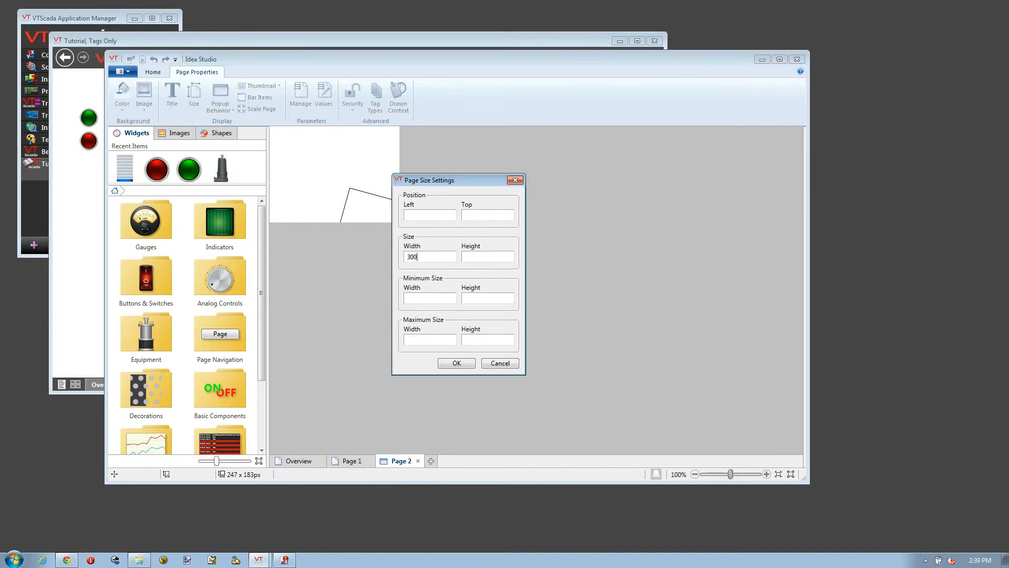
type("200")
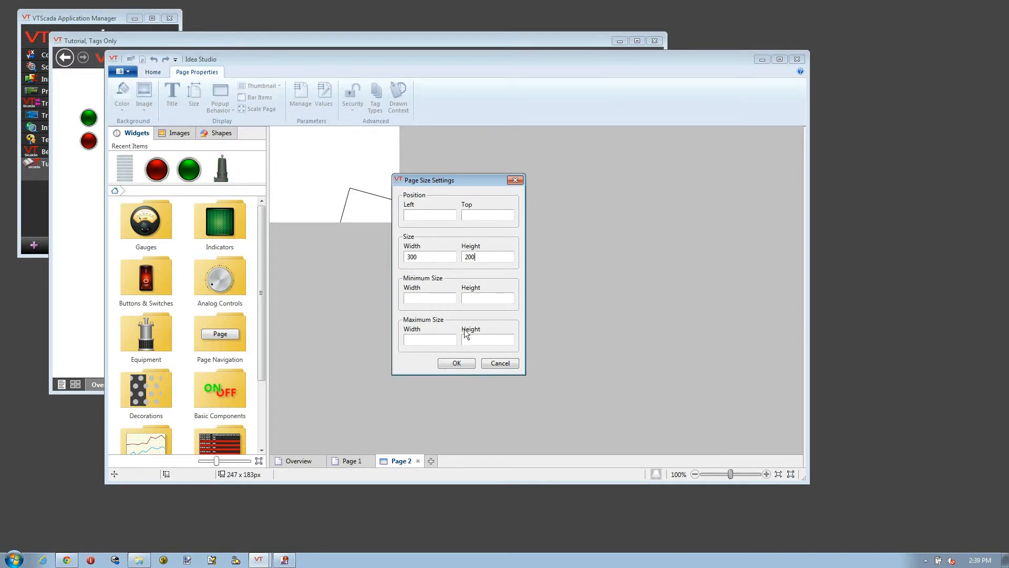
left_click(457, 363)
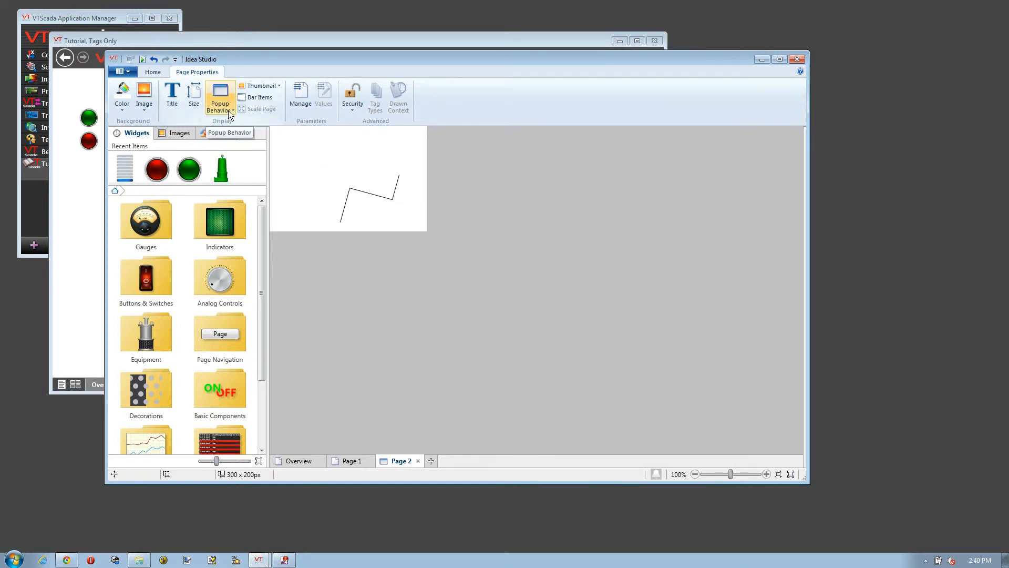
left_click(220, 96)
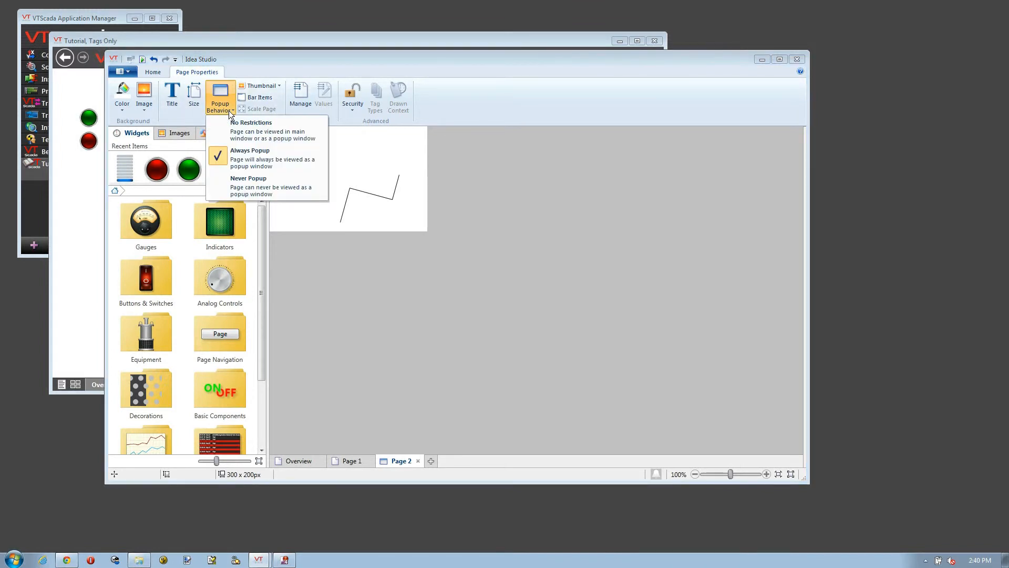
mouse_move(255, 186)
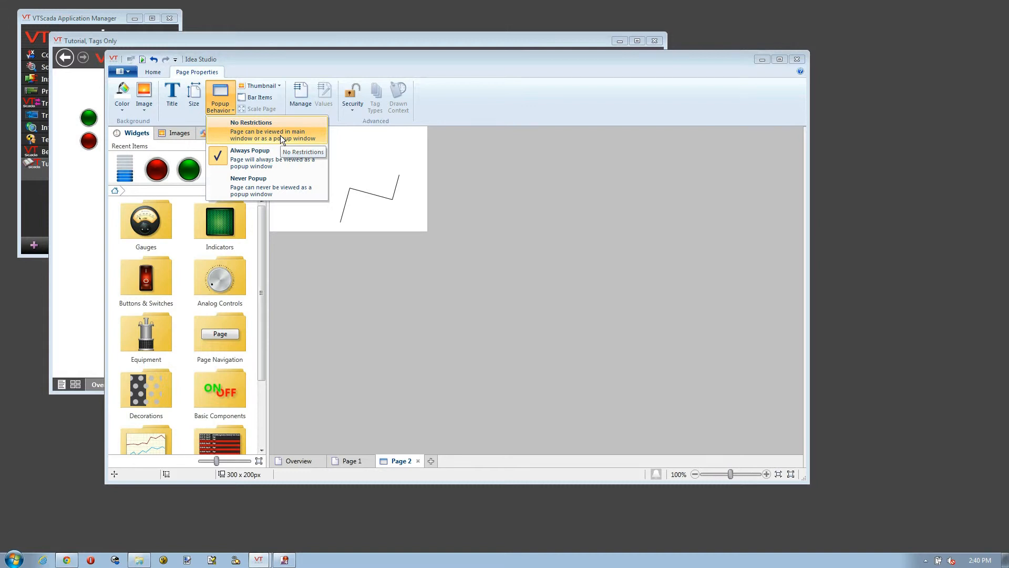
mouse_move(282, 141)
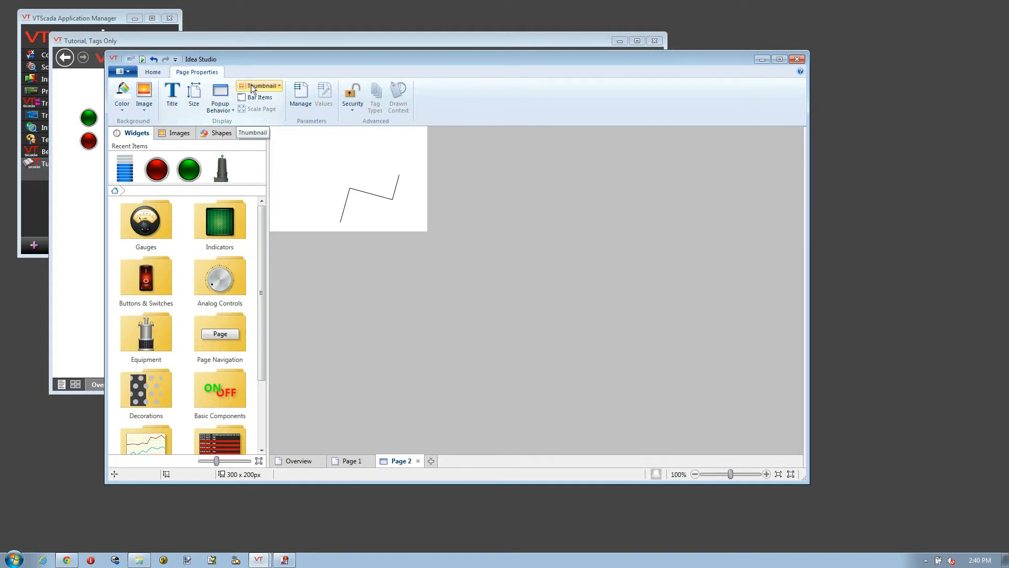
- Turn on Show Date & Time in Page 2's Windowed Page Style bar items
left_click(259, 97)
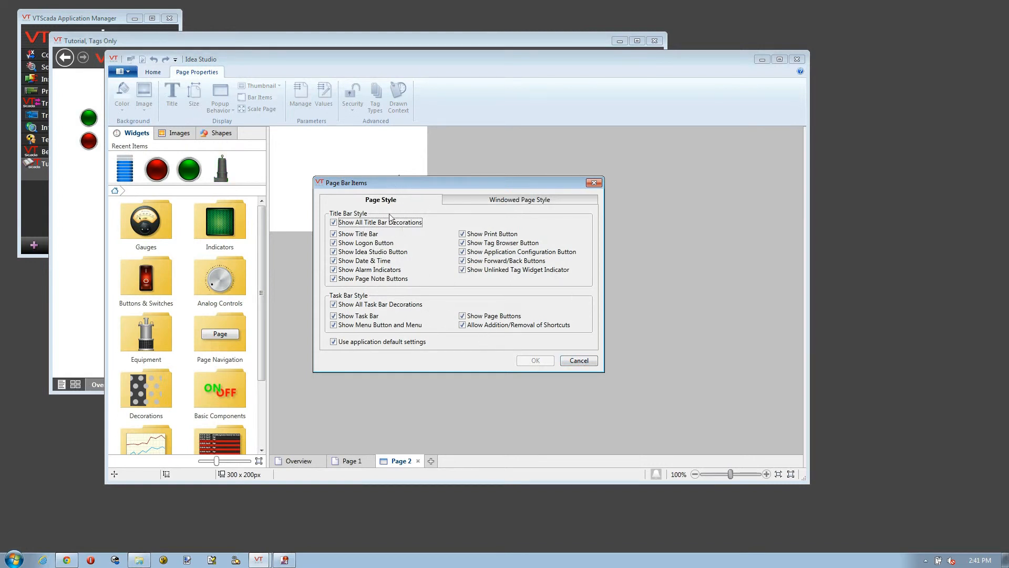
mouse_move(406, 233)
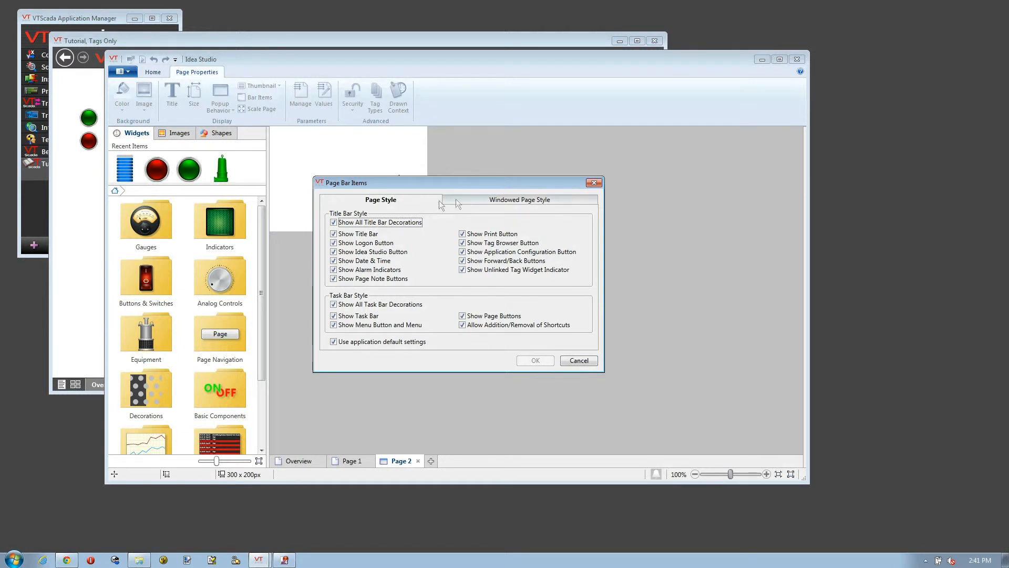
left_click(333, 342)
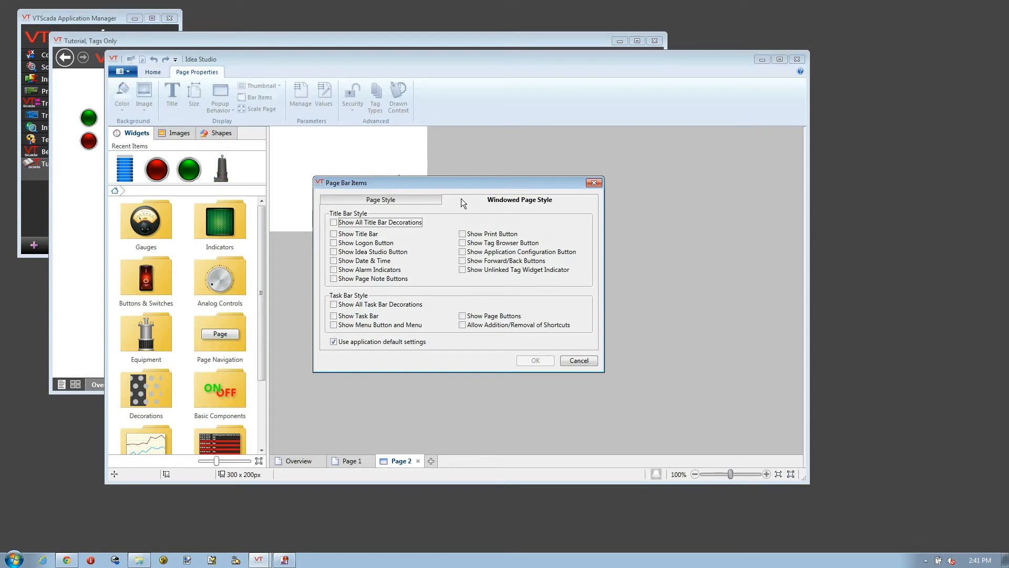
mouse_move(454, 210)
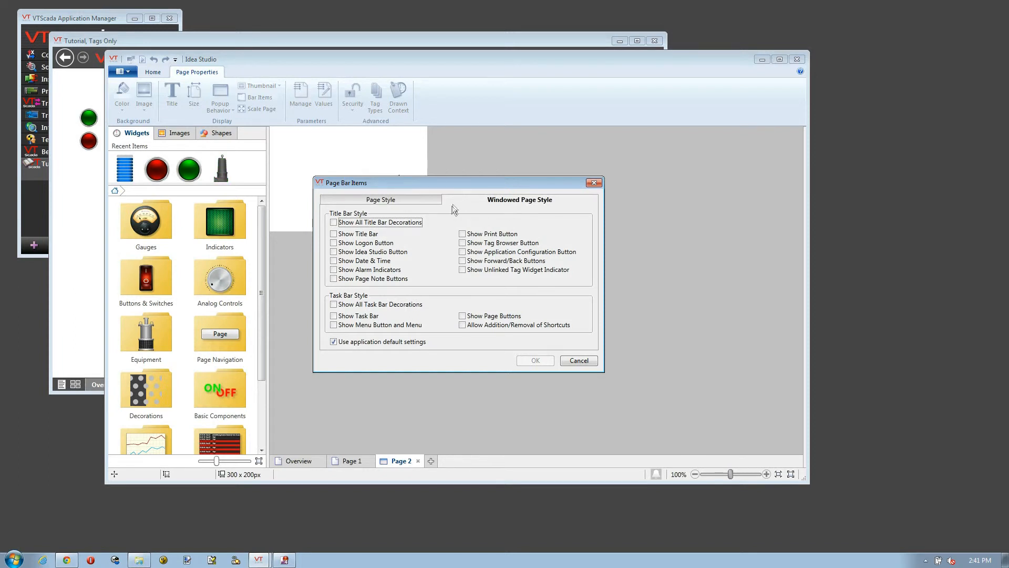
left_click(333, 260)
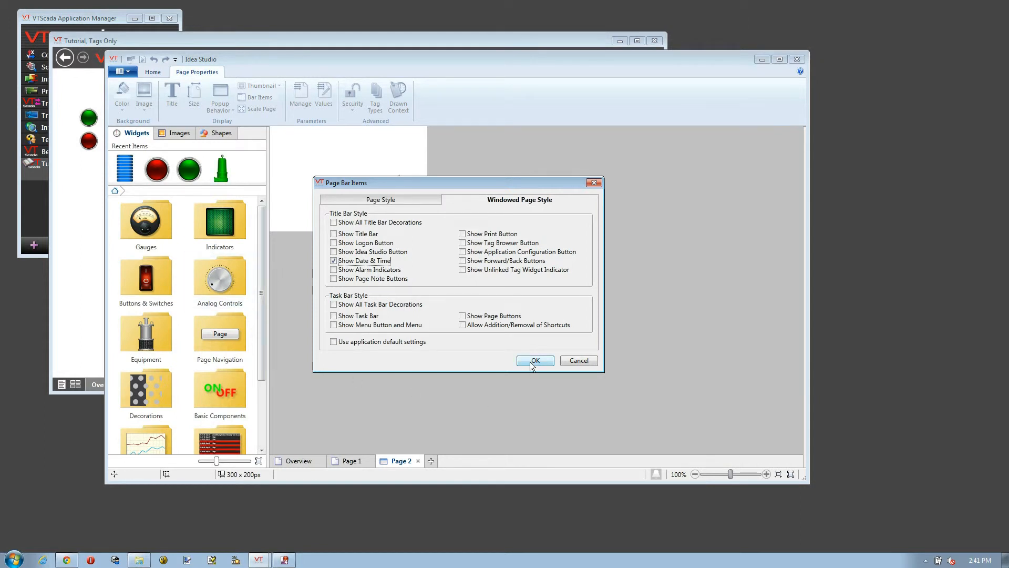
left_click(536, 360)
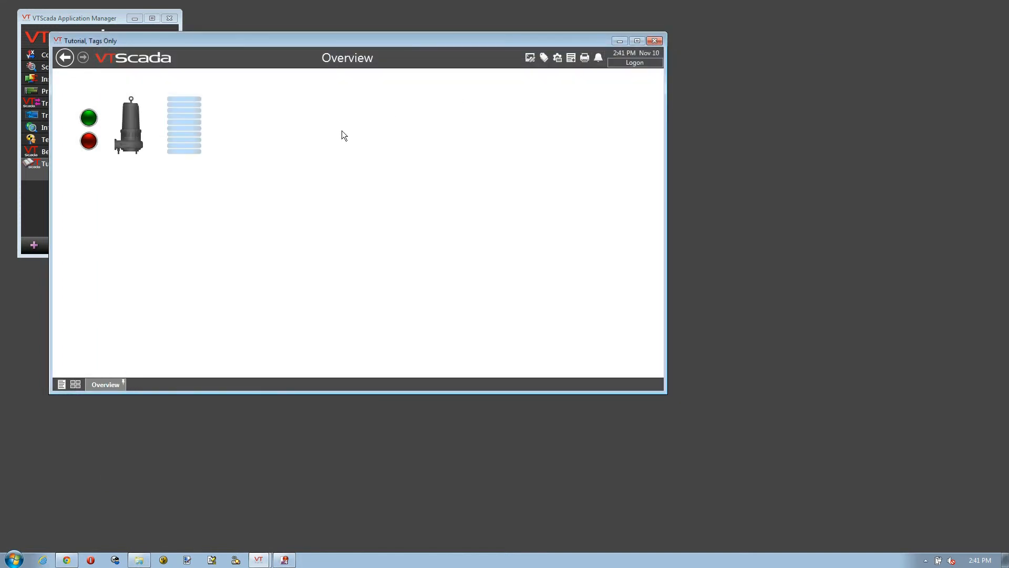
- Open Page 2 as a popup, widen and close it, then reopen Idea Studio
left_click(61, 385)
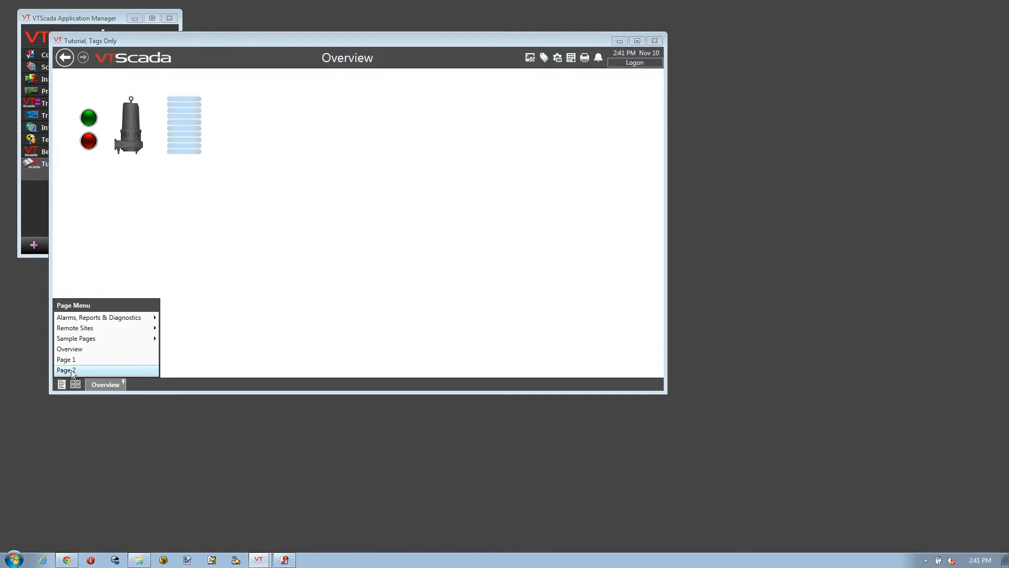
left_click(67, 370)
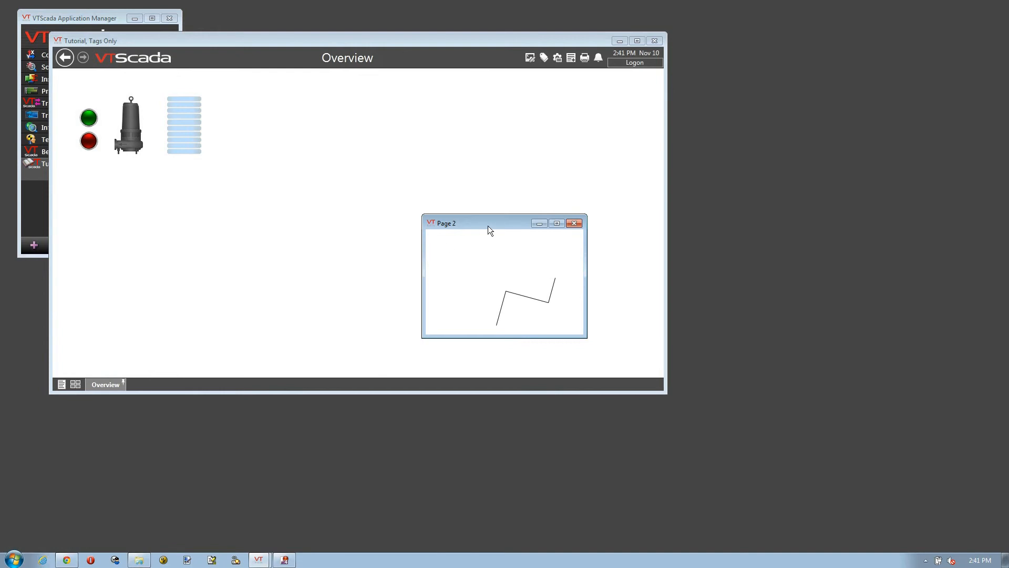
mouse_move(498, 226)
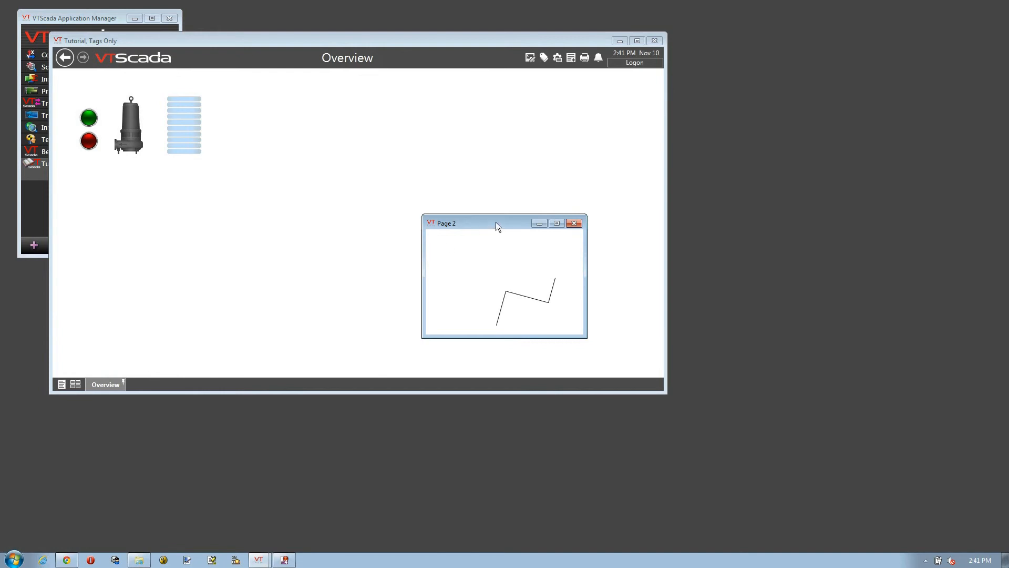
mouse_move(585, 249)
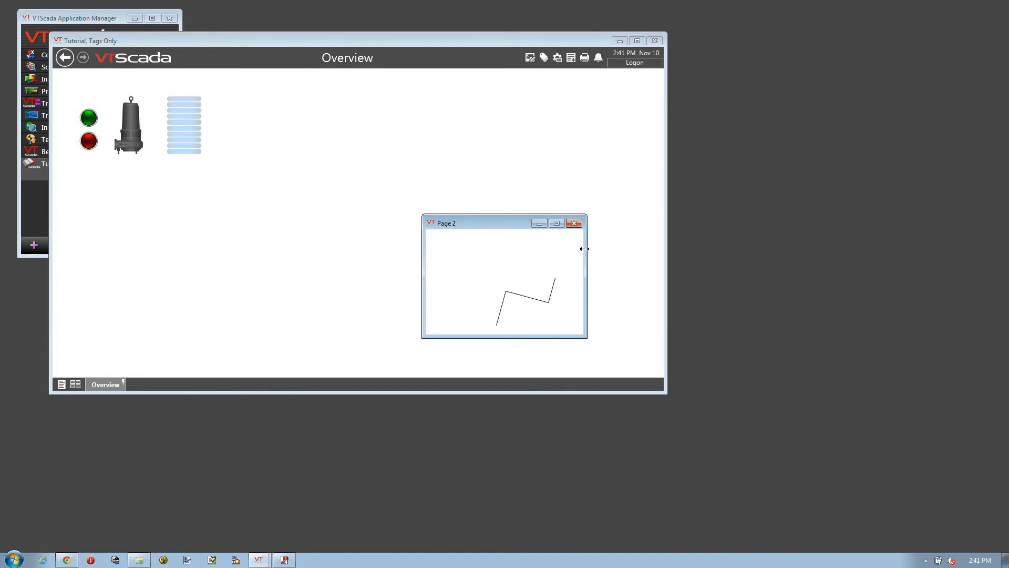
left_click_drag(585, 248, 692, 258)
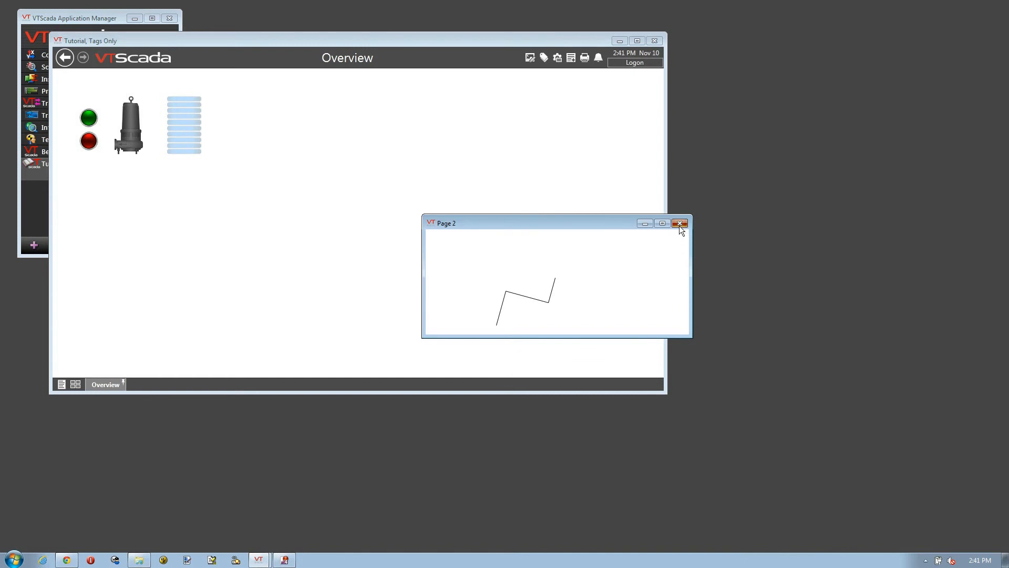
left_click(679, 223)
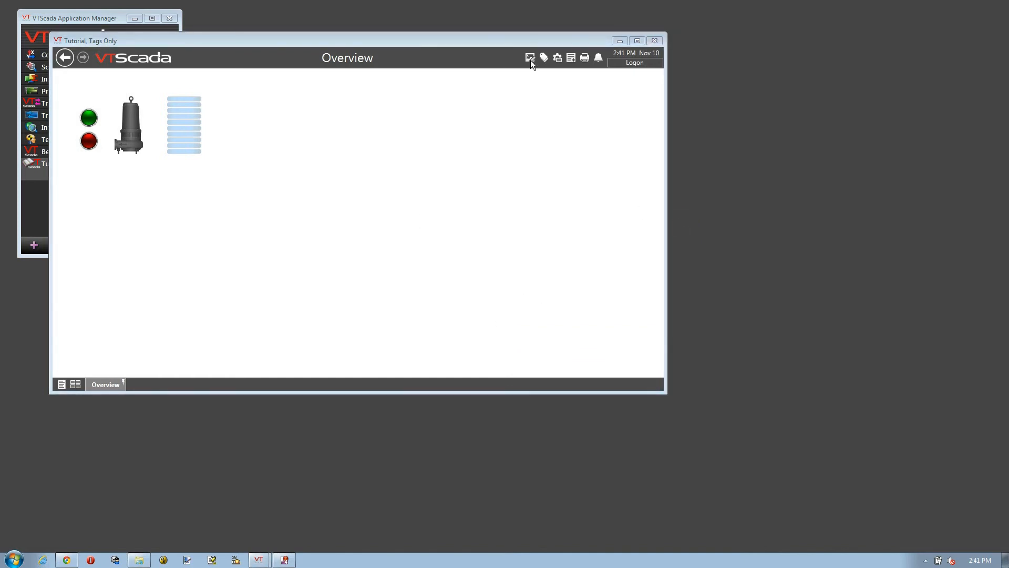
left_click(530, 57)
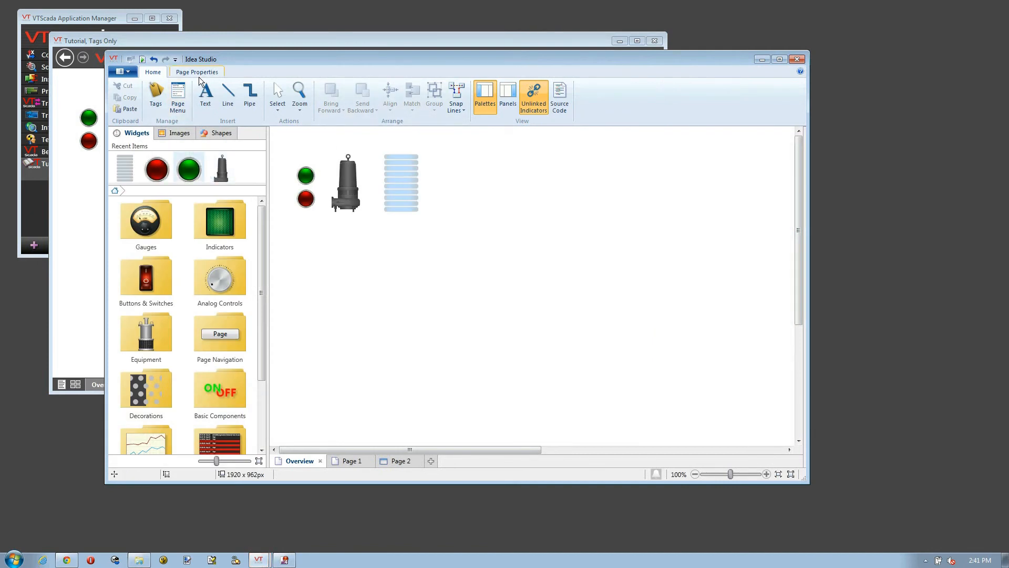
- Show Page 1's properties and open the background image chooser from the Color dropdown
left_click(197, 72)
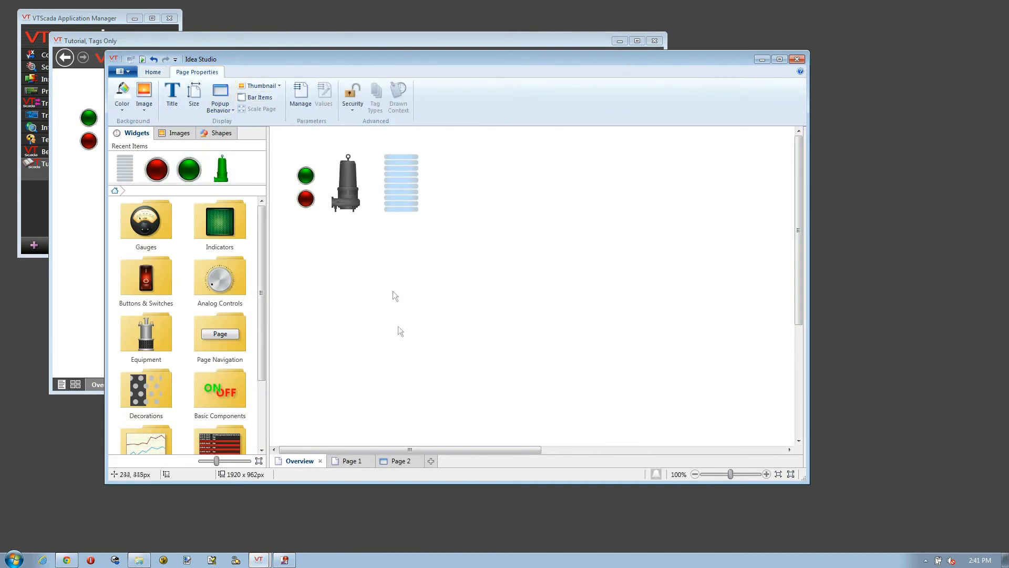
left_click(352, 460)
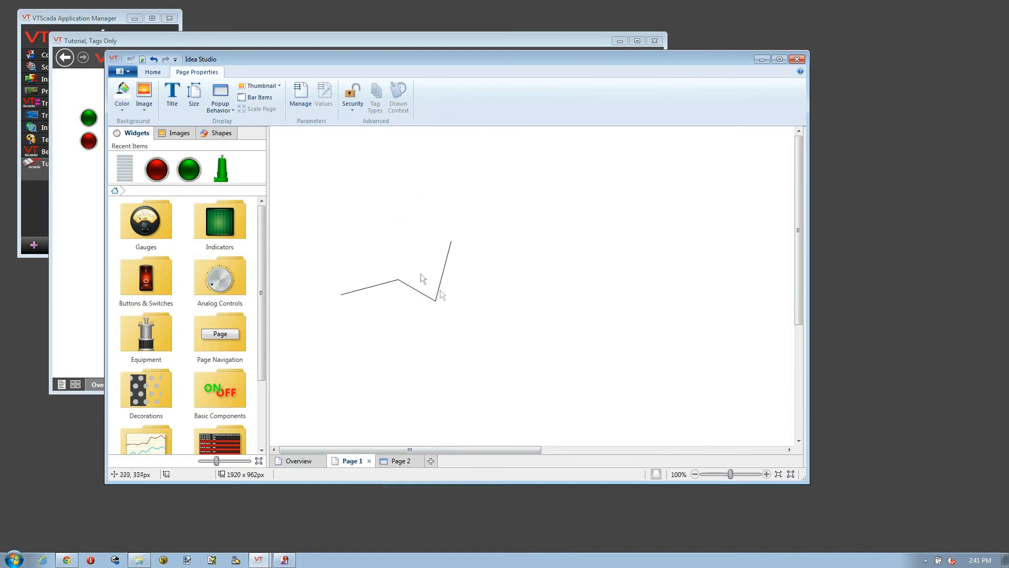
left_click(121, 95)
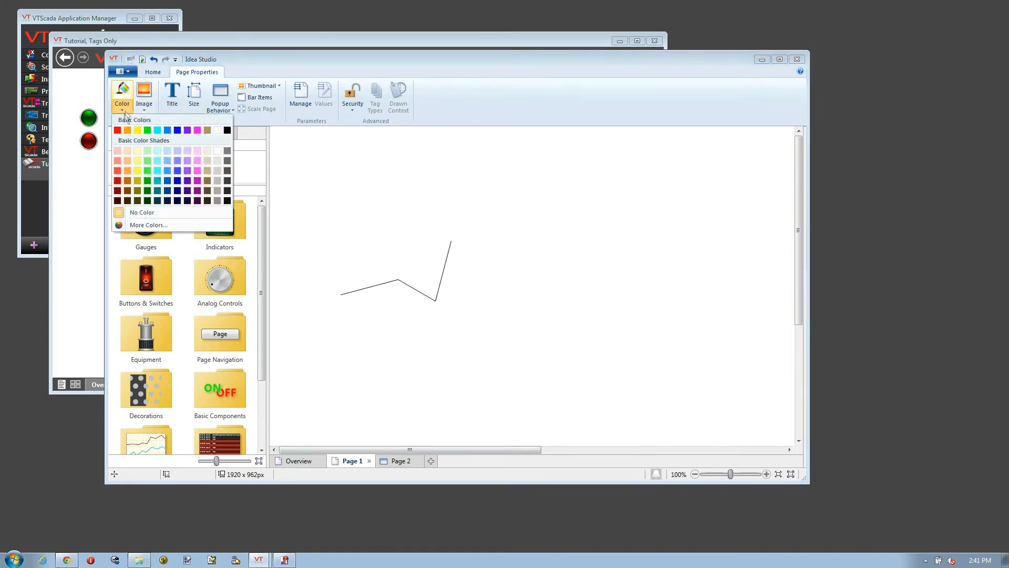
mouse_move(175, 172)
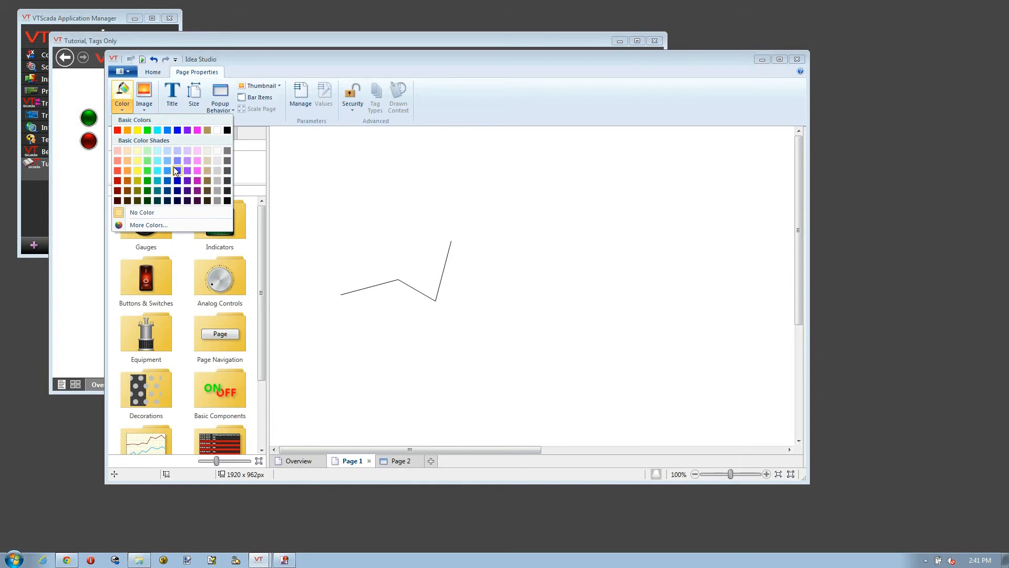
left_click(144, 95)
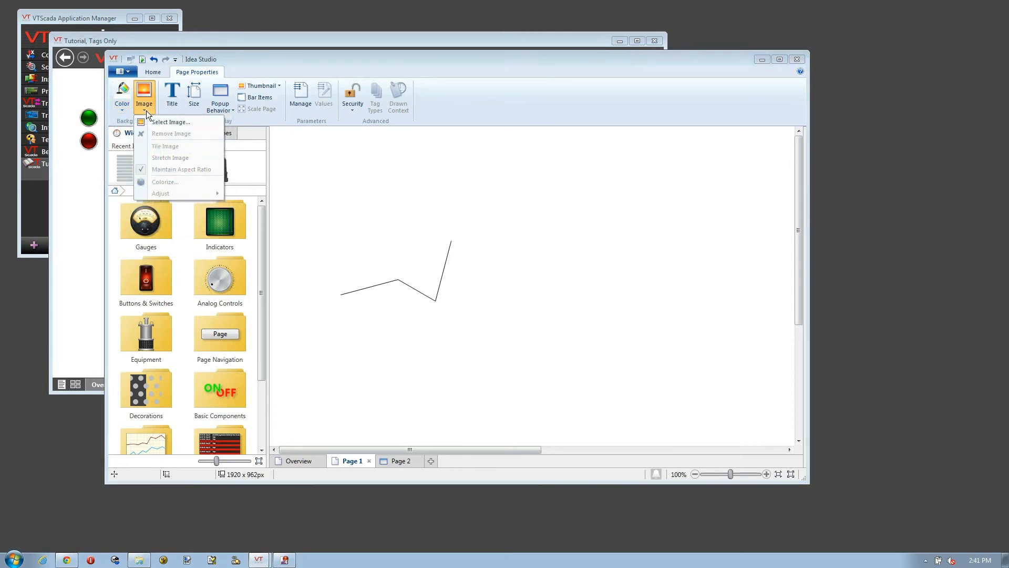
left_click(171, 122)
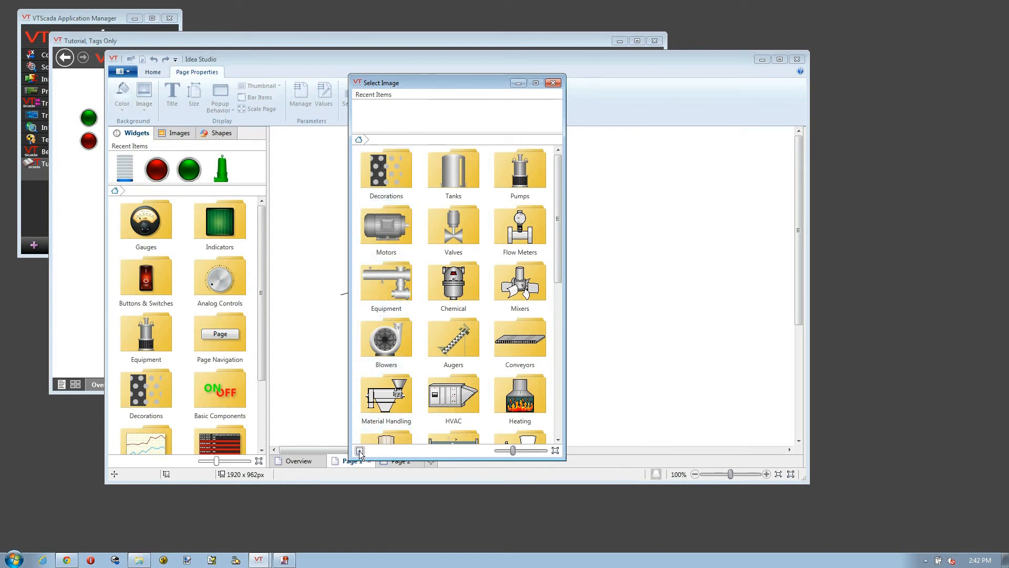
- Import Well_GrinderPump01.png and confirm it as Page 1's background image
left_click(359, 451)
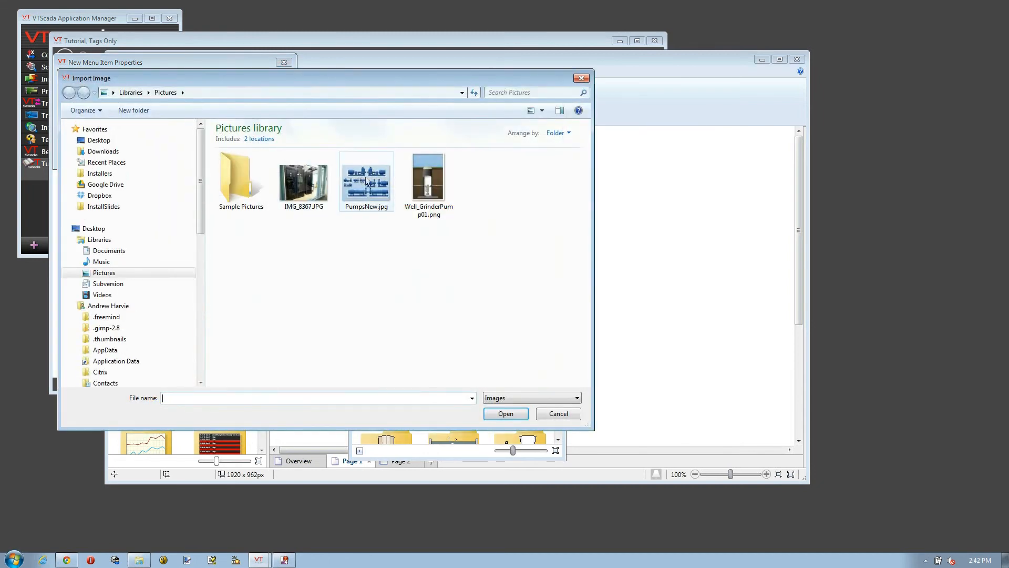
left_click(429, 178)
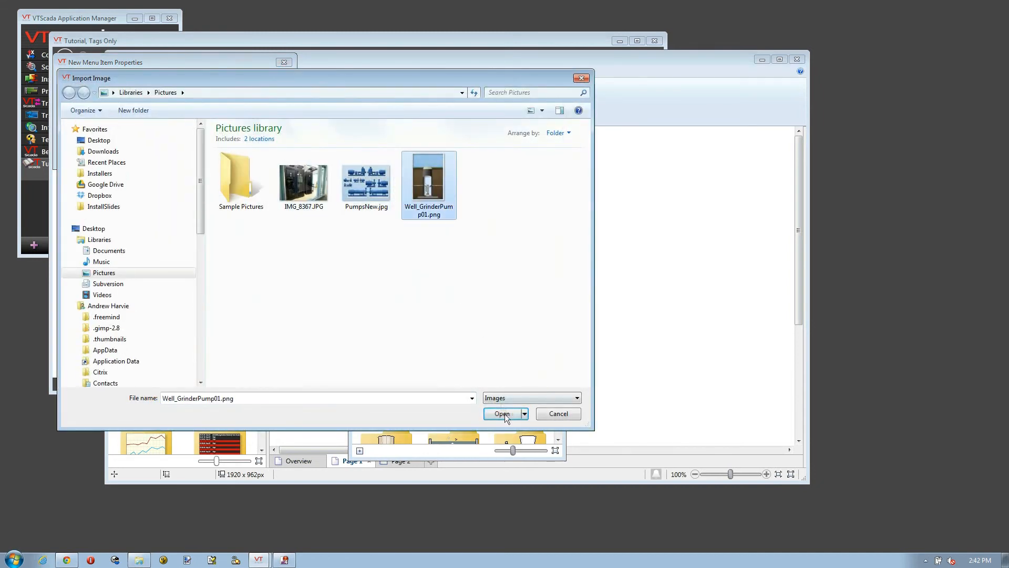
left_click(501, 414)
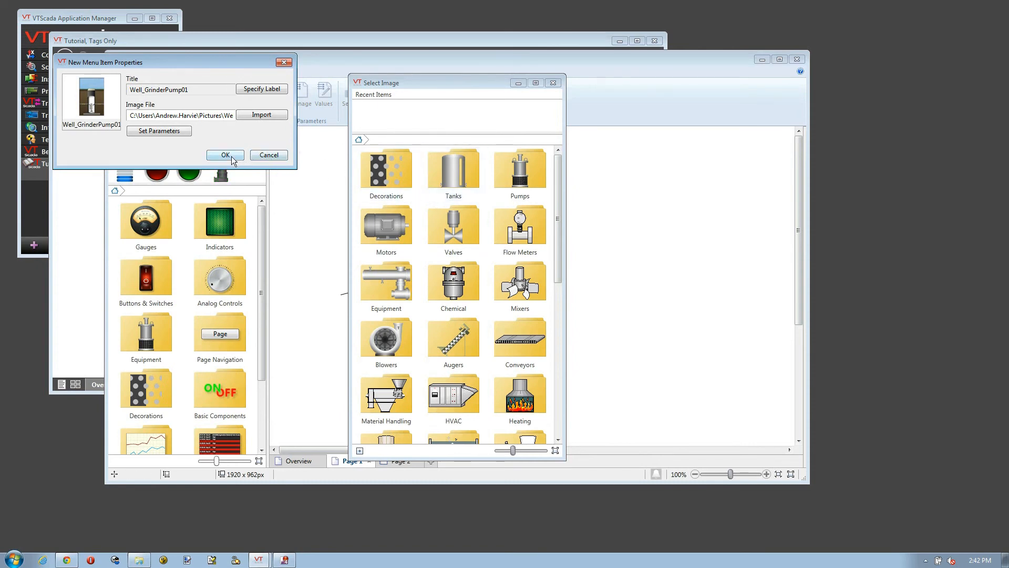
left_click(225, 155)
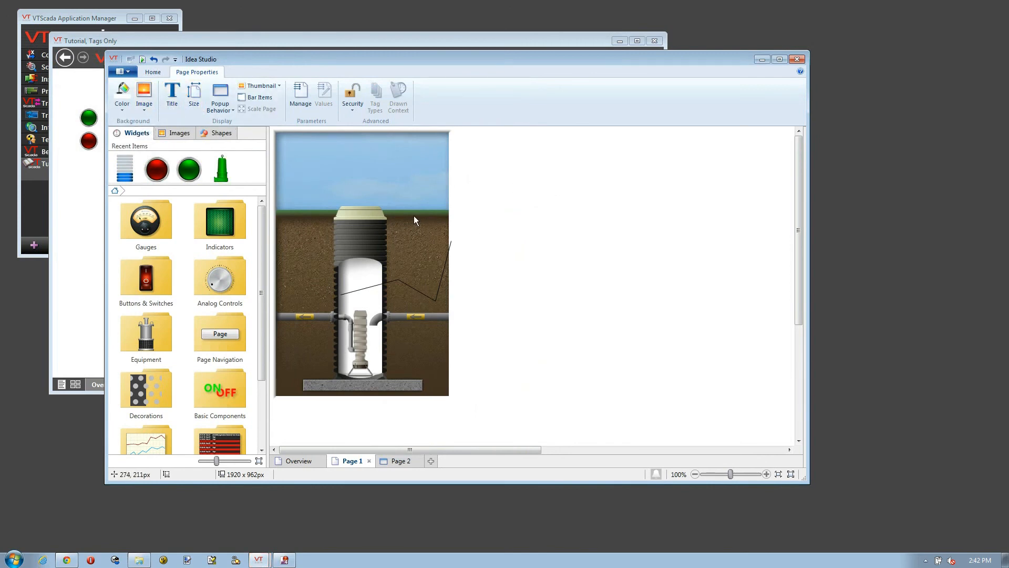
mouse_move(392, 184)
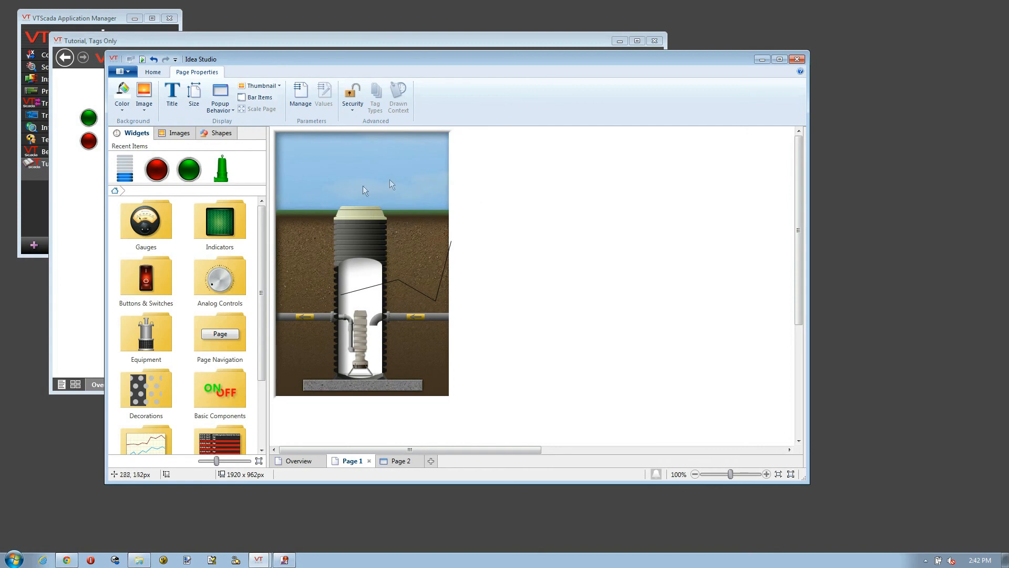